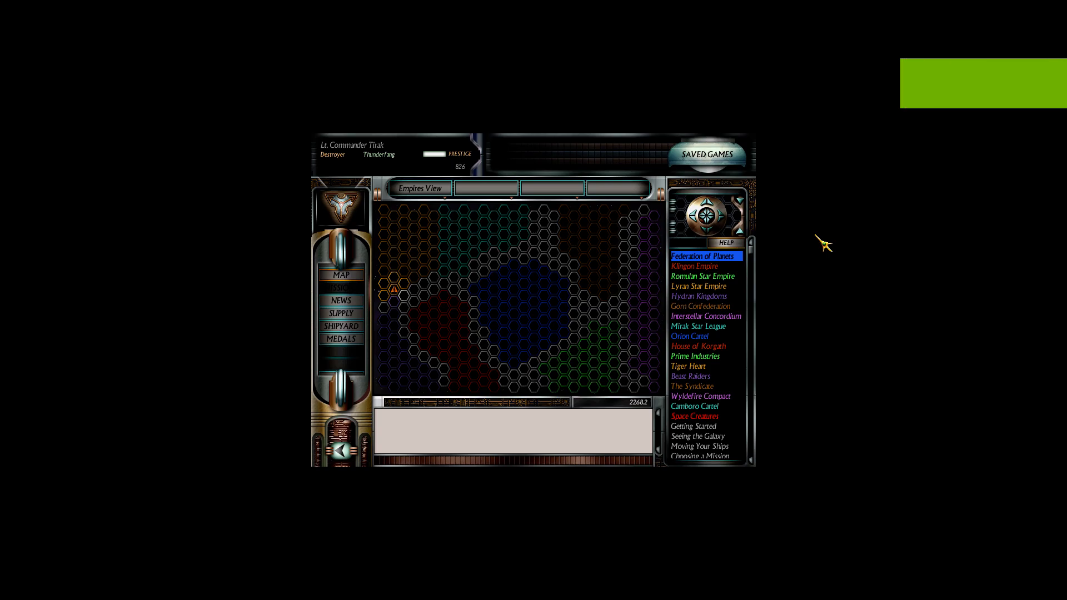
pyautogui.moveTo(690, 262)
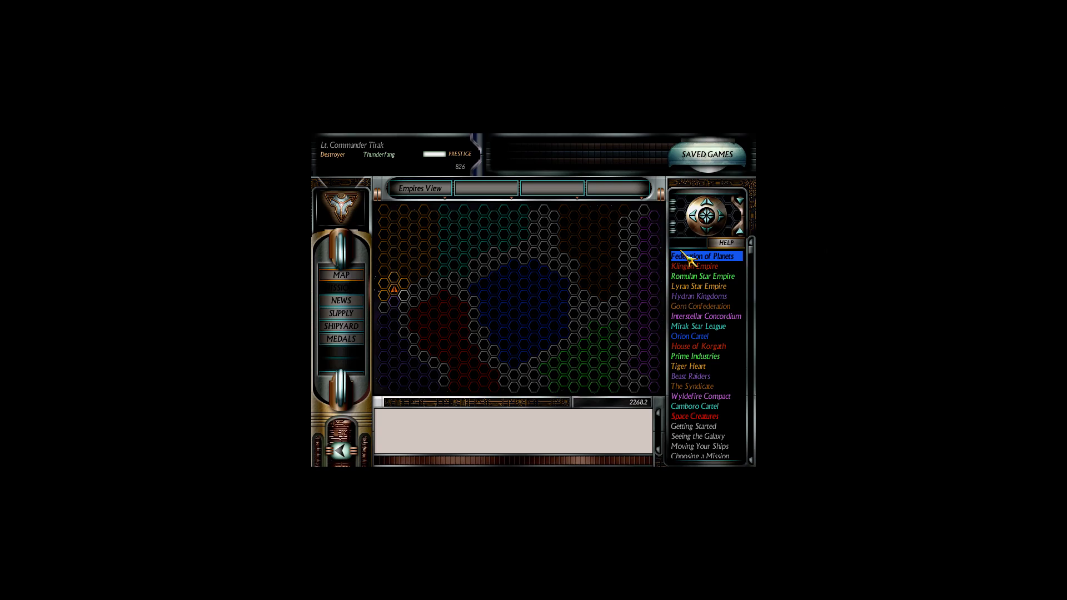
pyautogui.moveTo(455, 299)
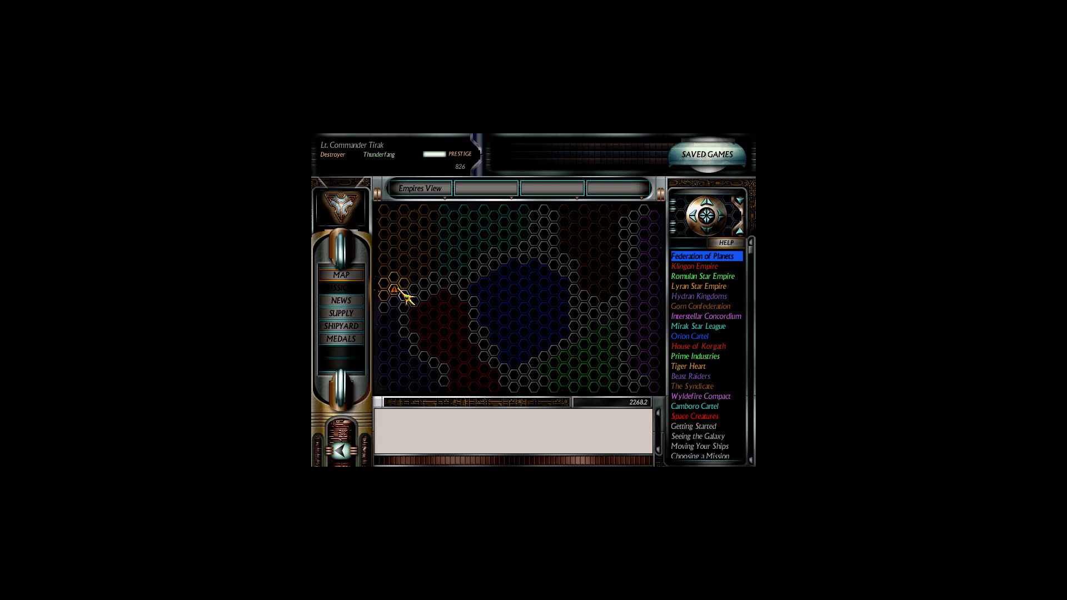
# Step: Buy two marines and two spare parts for Thunderfang from the MISC supply category for 22 prestige
pyautogui.click(341, 313)
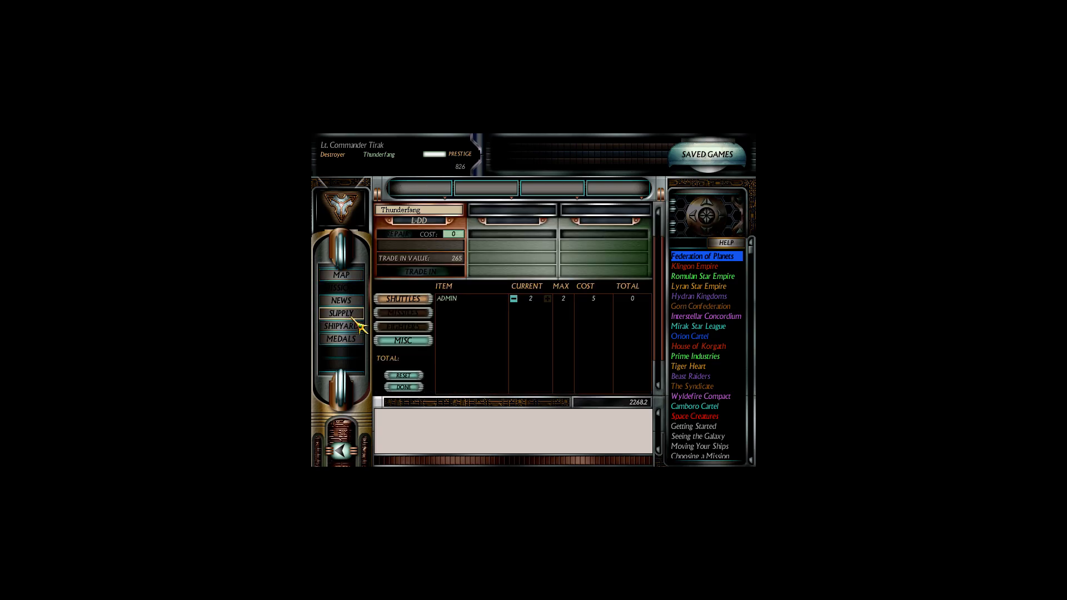
pyautogui.click(403, 299)
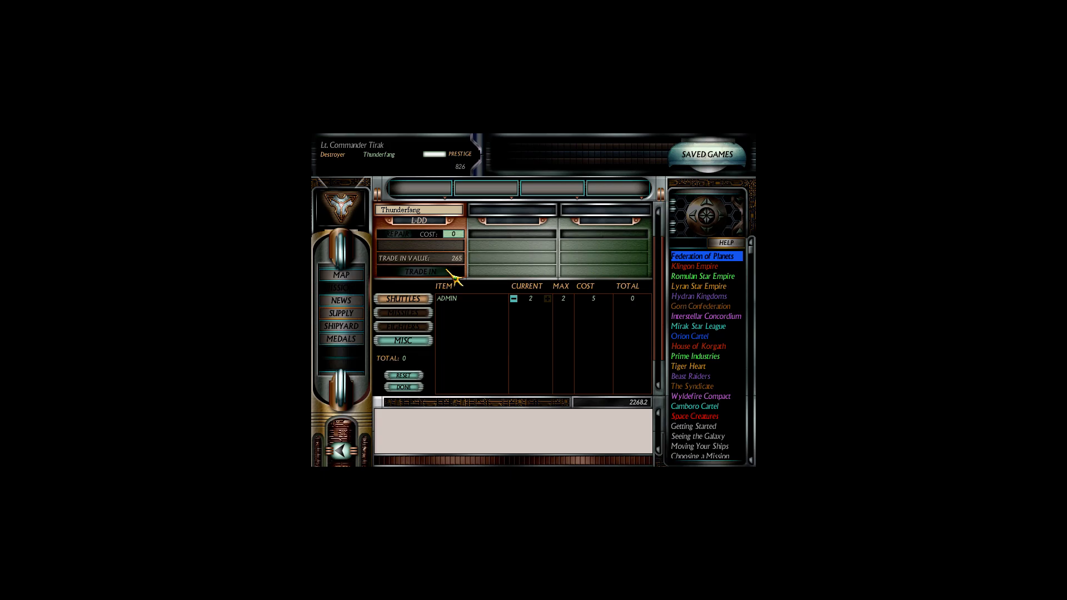
pyautogui.click(404, 340)
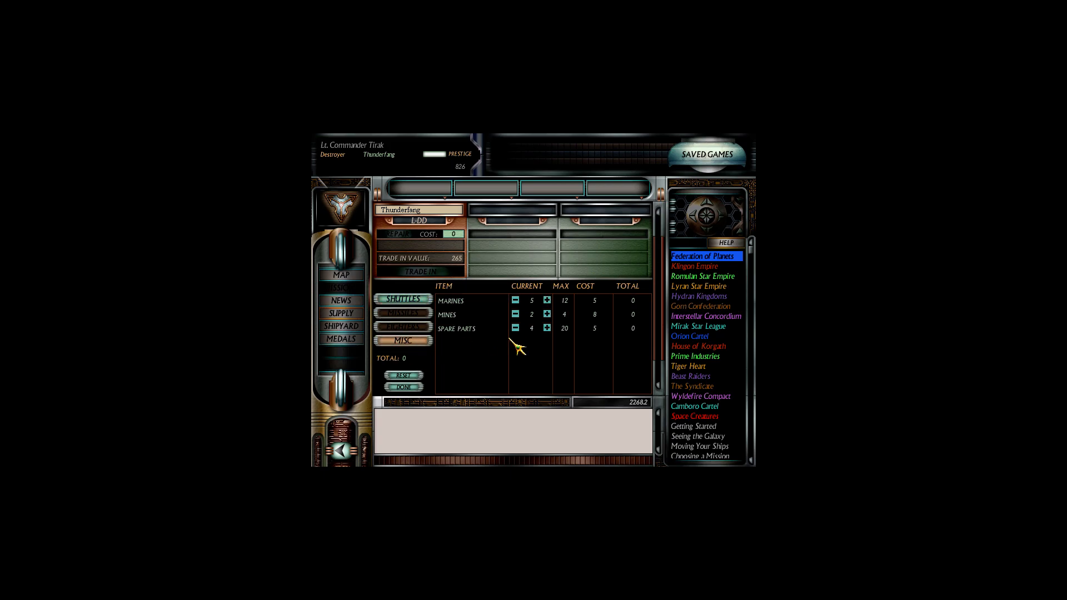
pyautogui.click(546, 299)
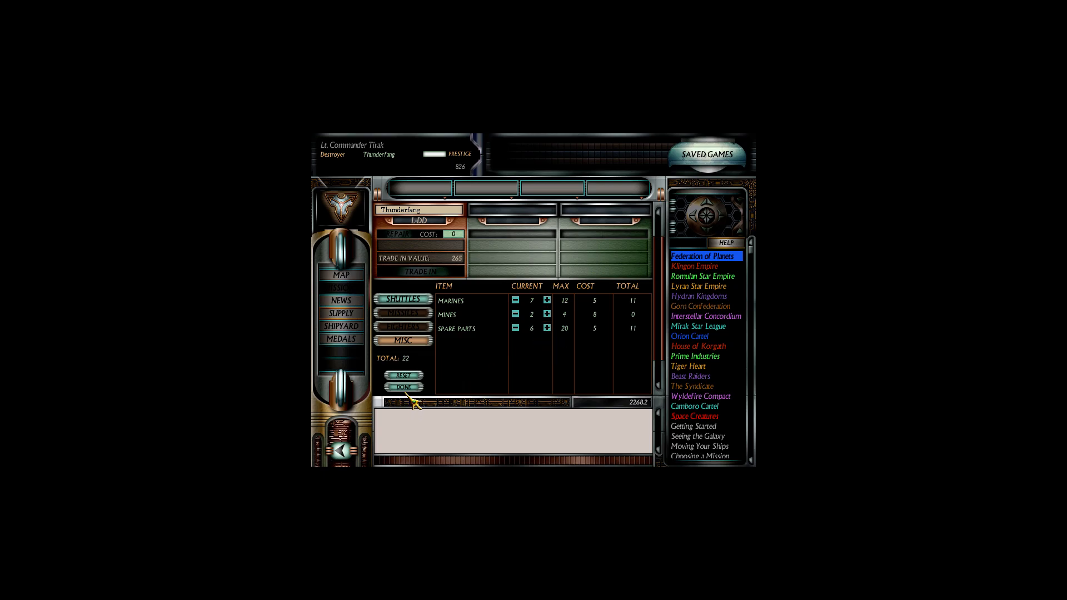
pyautogui.click(341, 274)
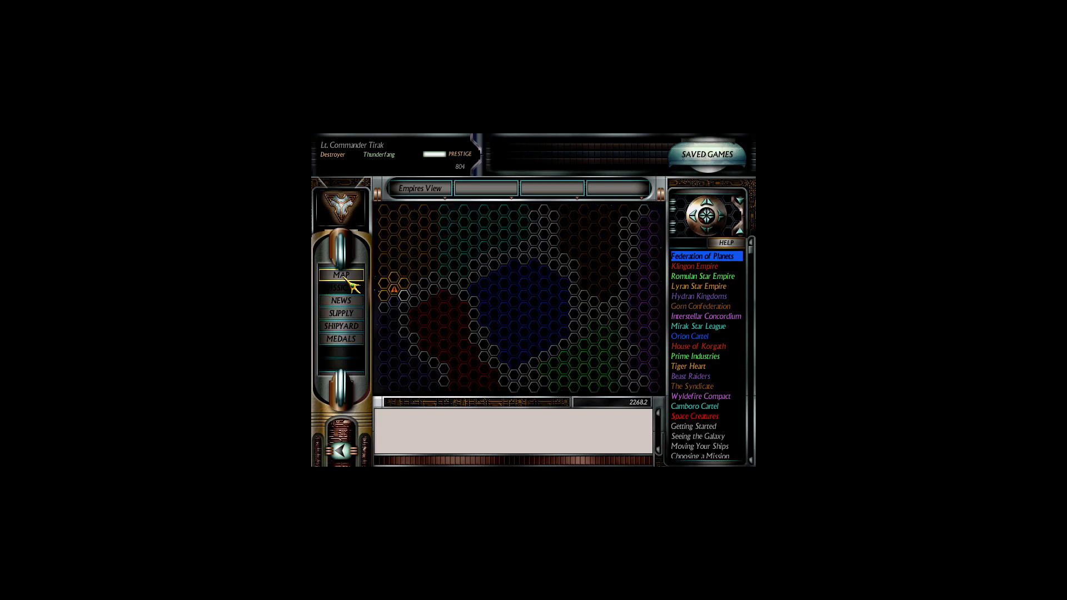
# Step: Pick a Patrol mission hex near the ship and launch it against Hydran ships
pyautogui.click(341, 275)
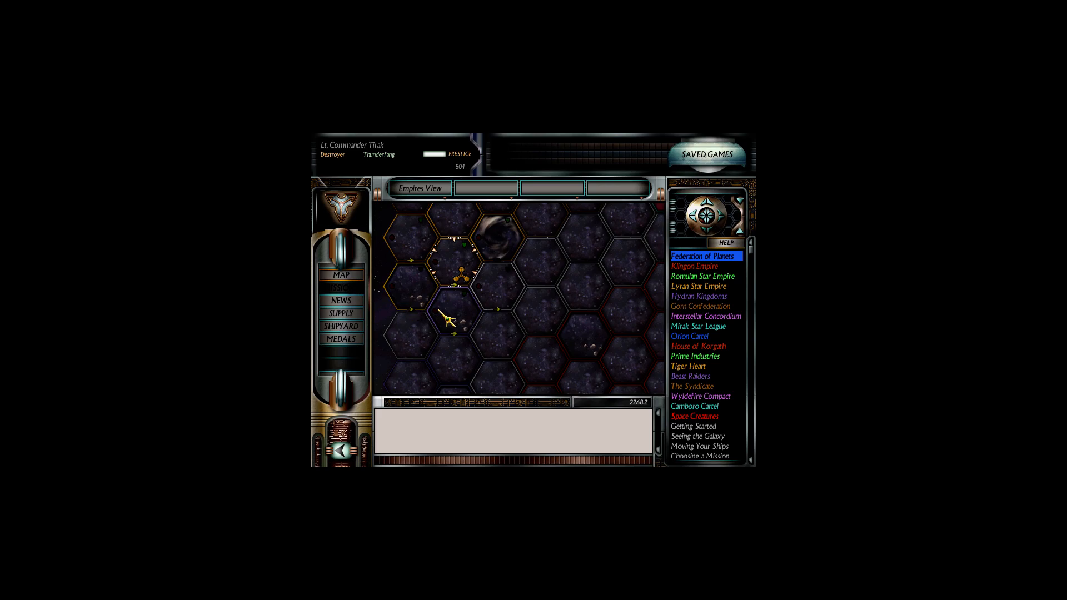
pyautogui.click(342, 286)
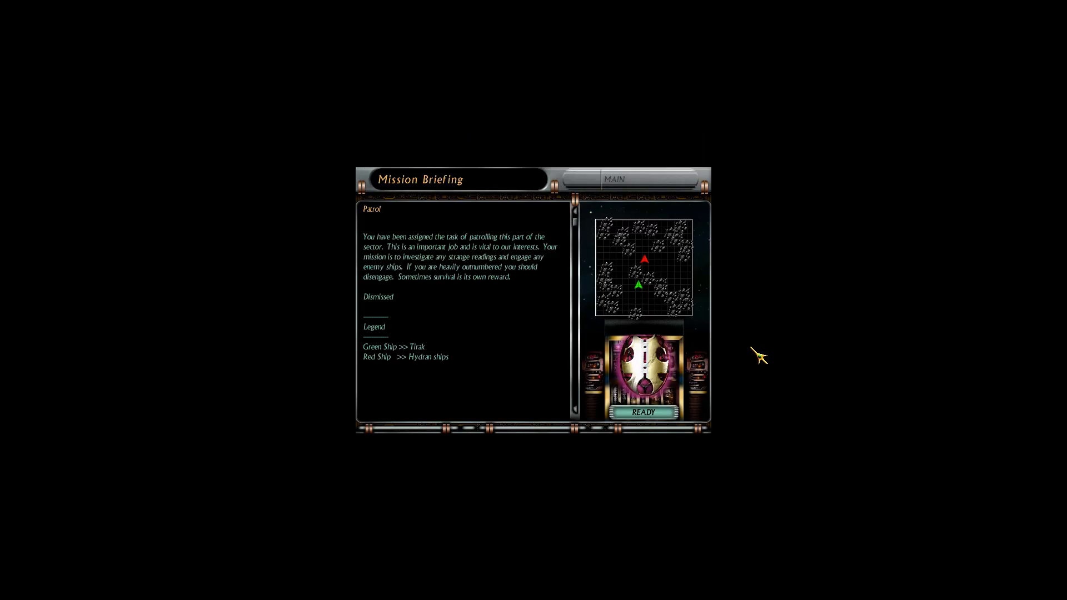
pyautogui.click(644, 413)
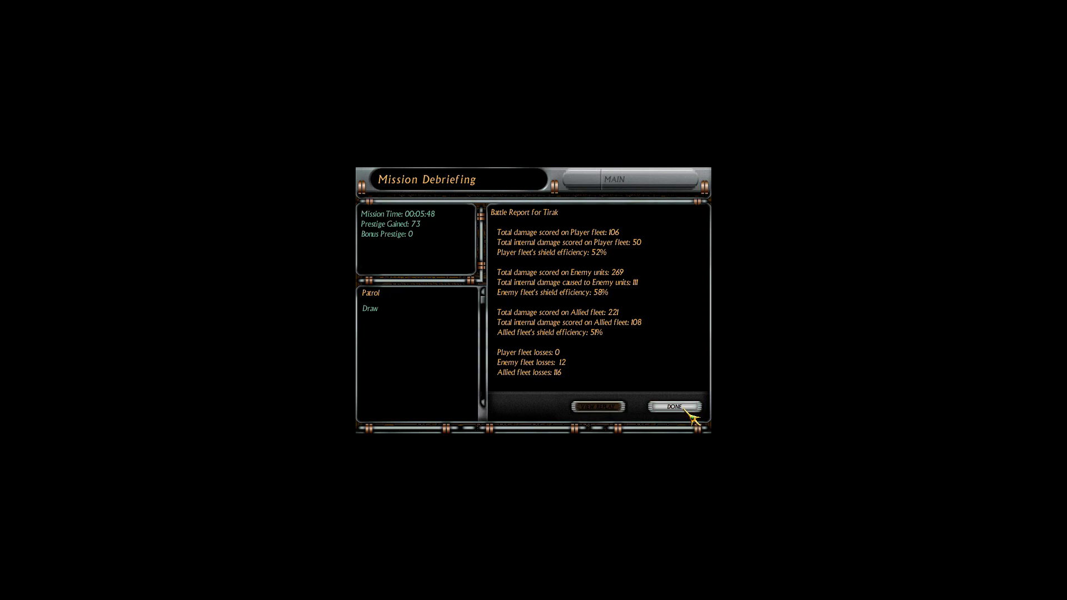
# Step: Leave the debriefing, buy two mines for Thunderfang, and bring up the freighter-wreck Patrol briefing
pyautogui.click(675, 409)
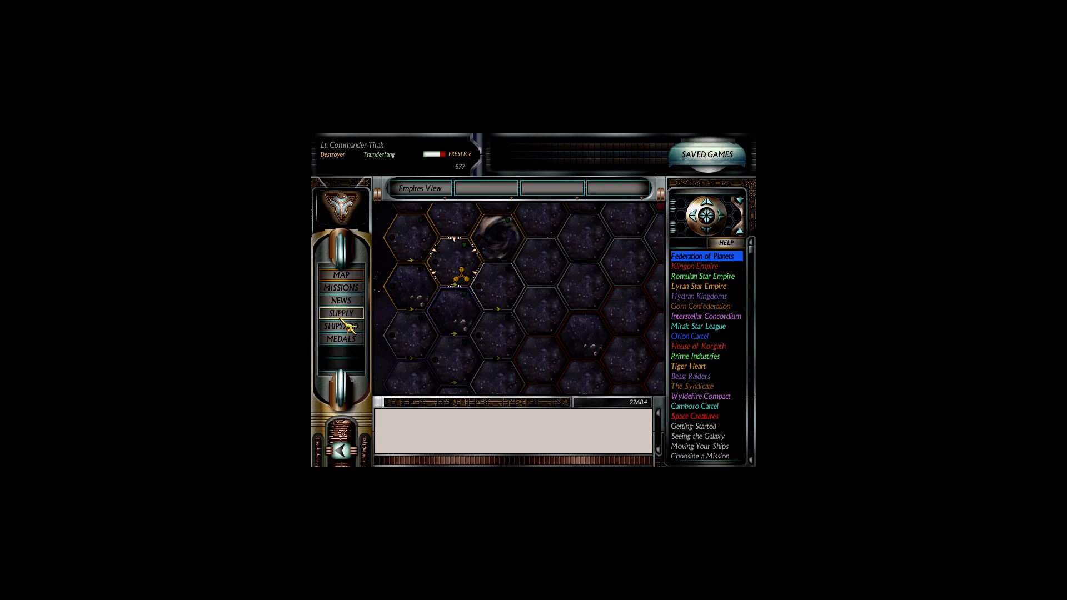
pyautogui.click(341, 313)
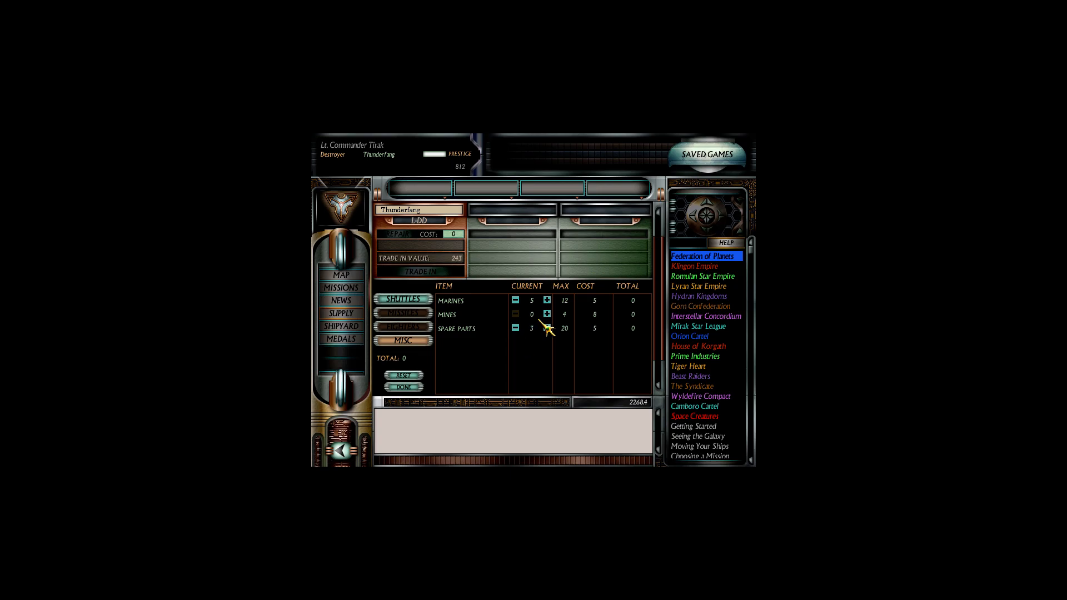
pyautogui.click(547, 313)
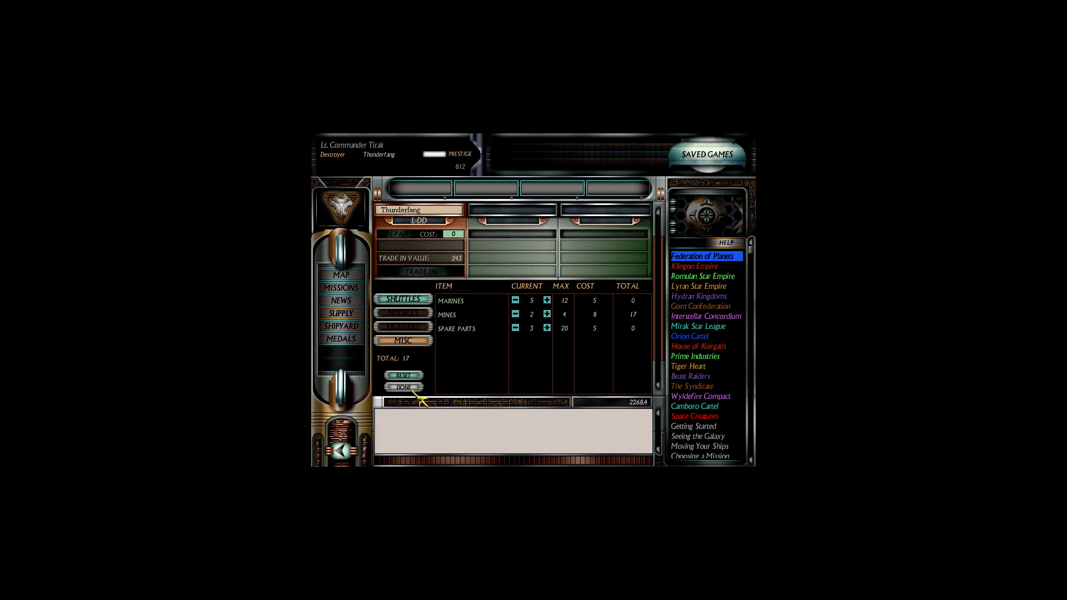
pyautogui.click(405, 387)
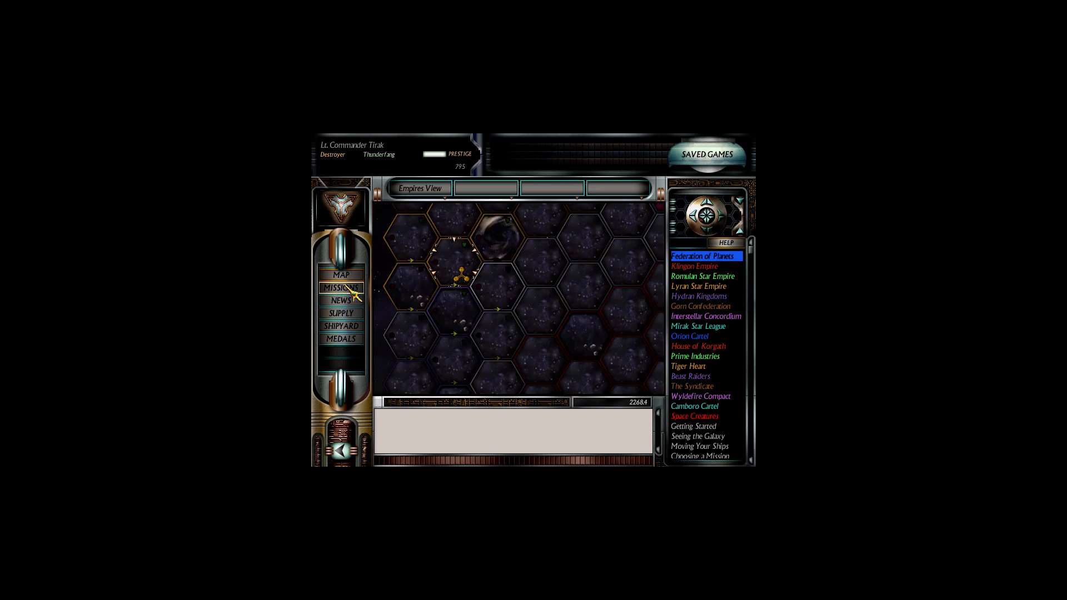
pyautogui.click(341, 287)
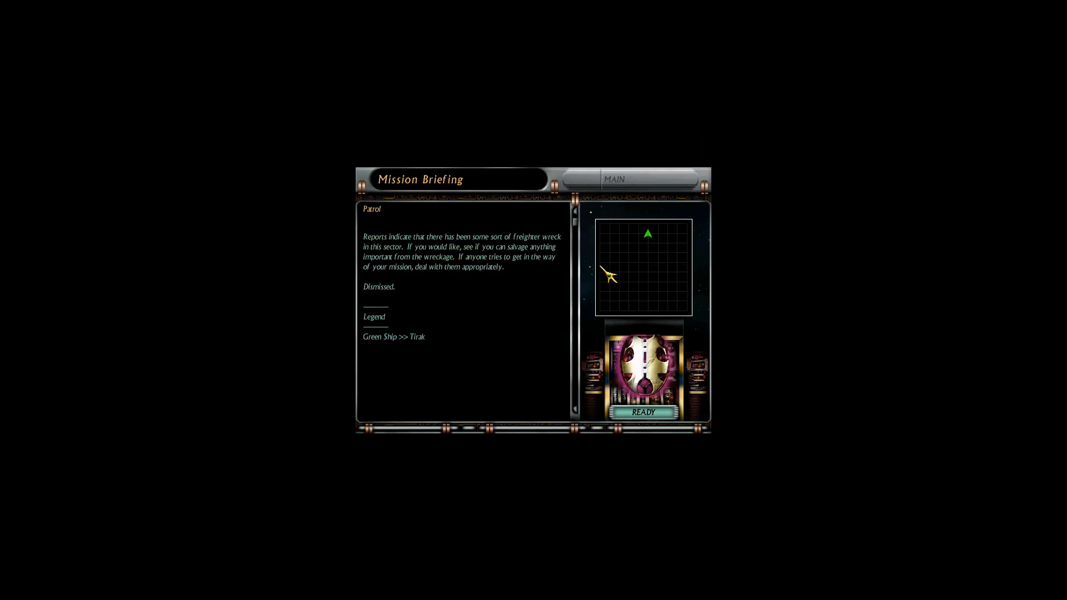
pyautogui.click(643, 411)
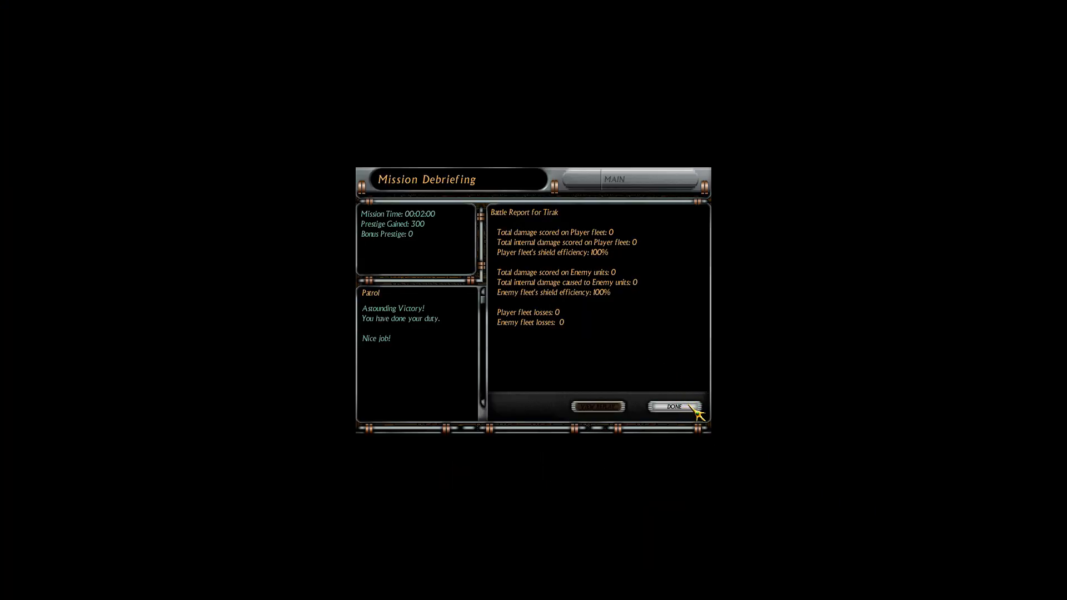
# Step: Leave the battle report with 1095 prestige and browse the shipyard's Lyran ship list and prices
pyautogui.click(674, 408)
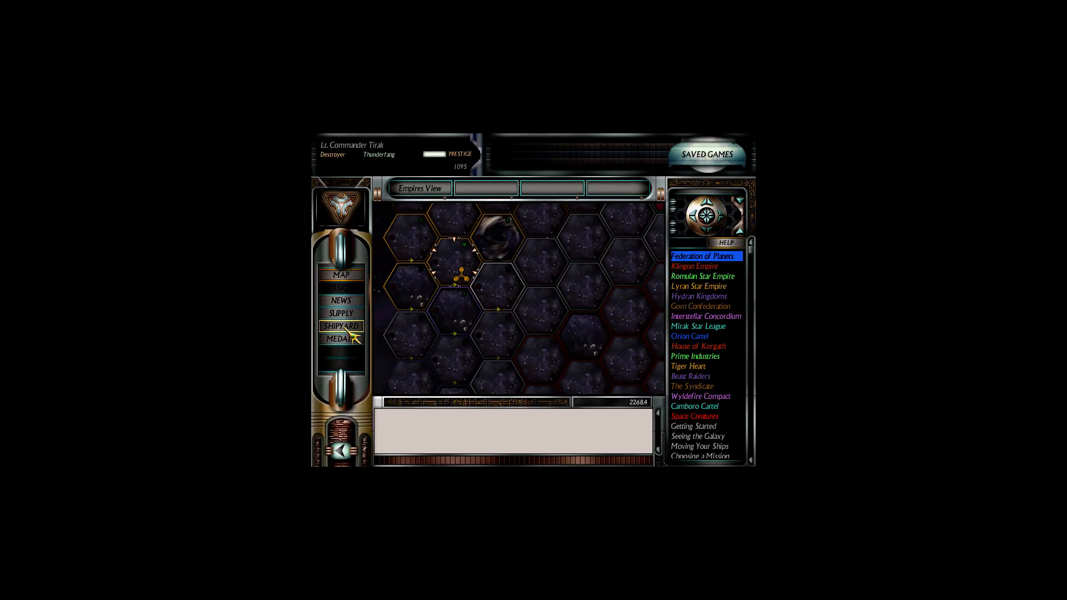
pyautogui.click(342, 325)
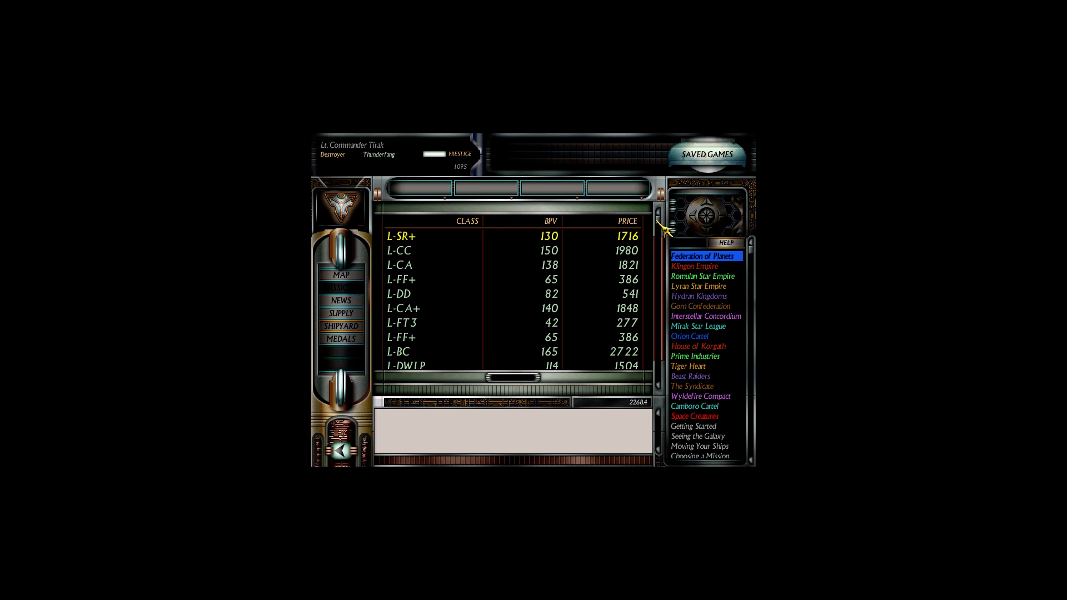
pyautogui.scroll(-3)
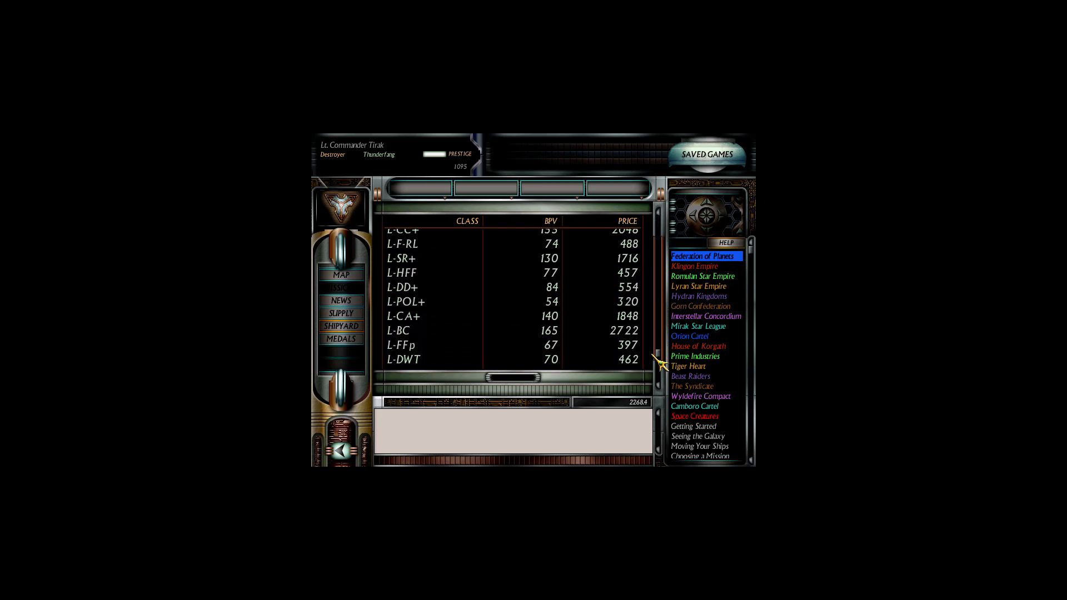
pyautogui.scroll(3)
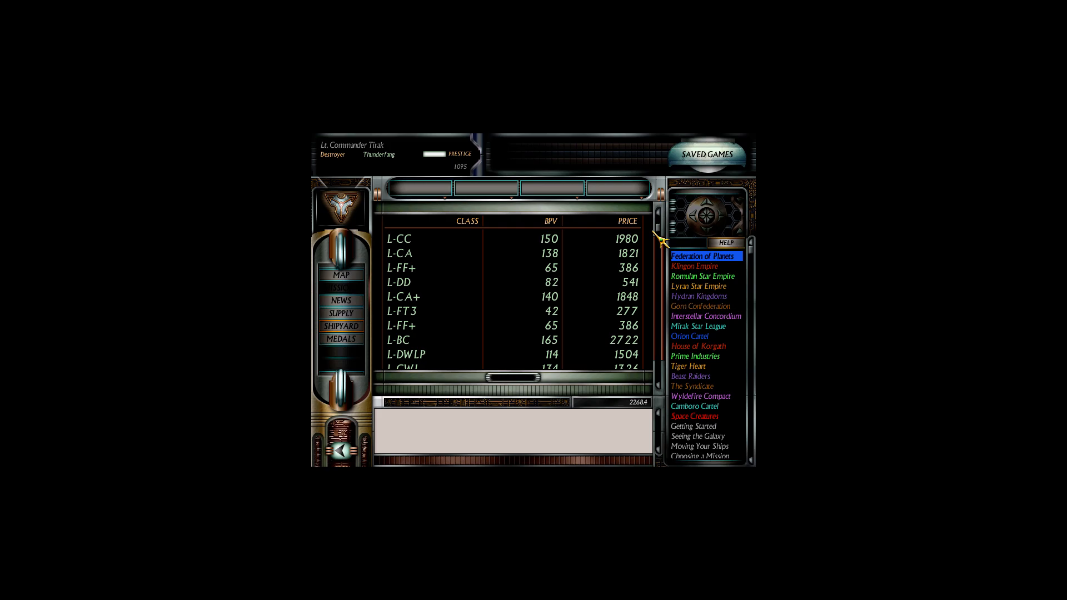
pyautogui.moveTo(635, 354)
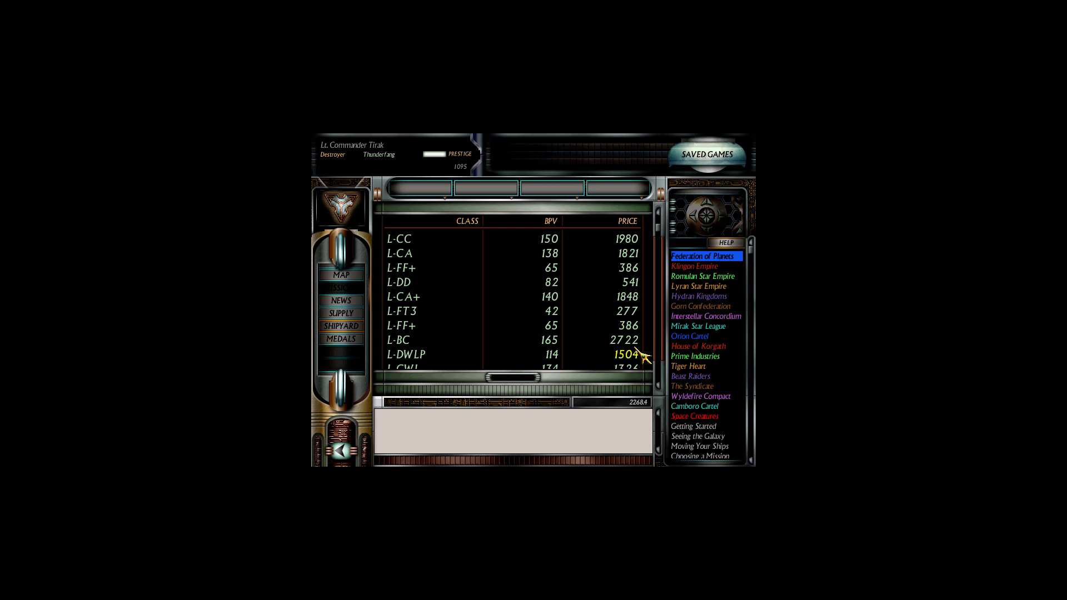
pyautogui.scroll(3)
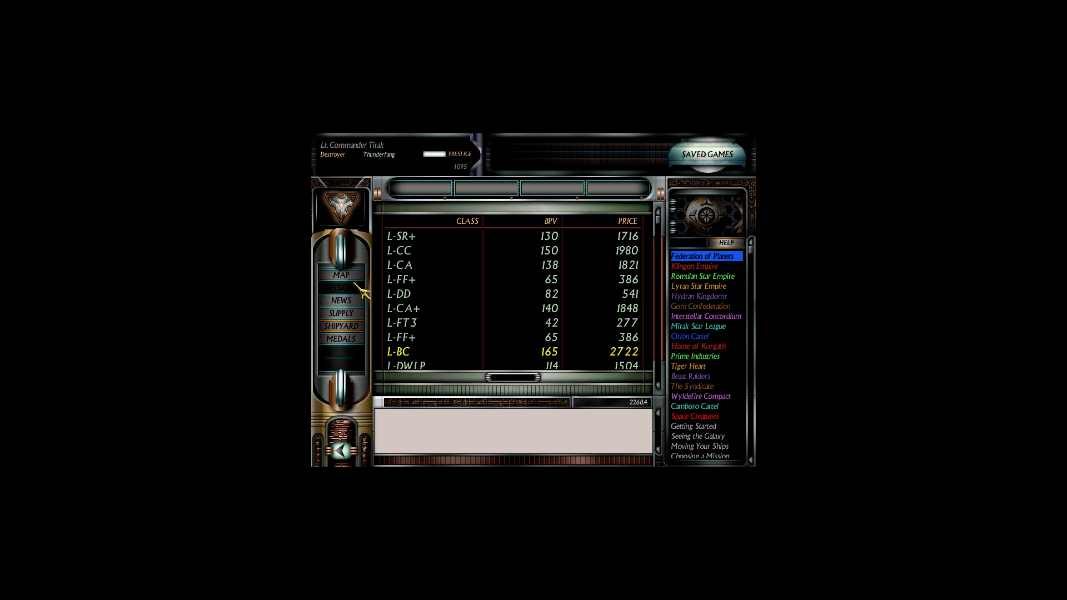
# Step: Return from the shipyard to the map and list available missions, including Mxt_12ConvoyEscort
pyautogui.click(341, 275)
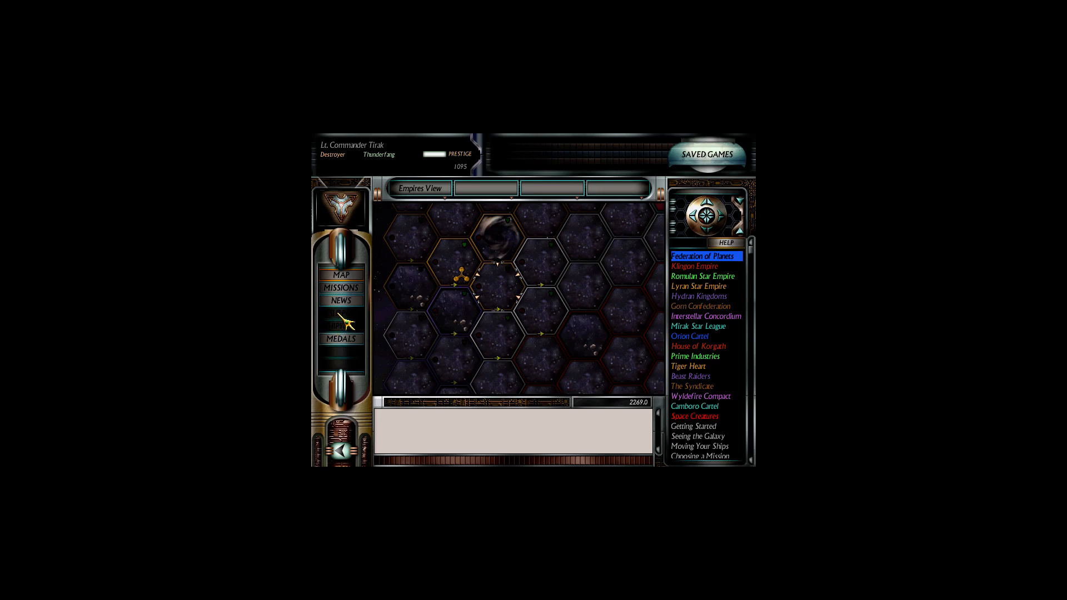
pyautogui.click(341, 287)
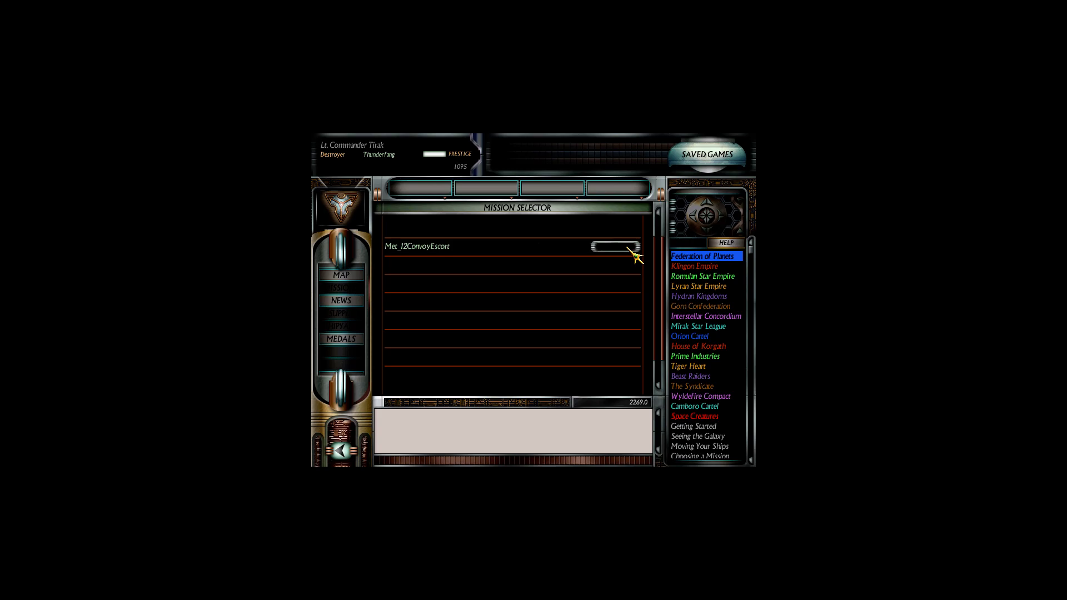
pyautogui.moveTo(589, 262)
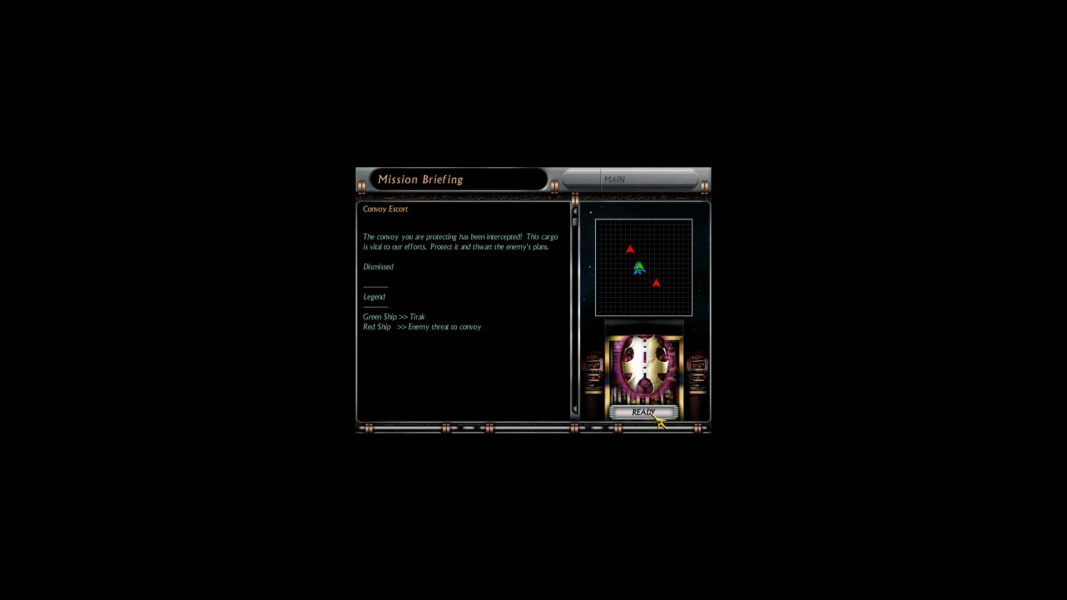
# Step: Launch the Convoy Escort battle from its briefing with READY
pyautogui.click(643, 412)
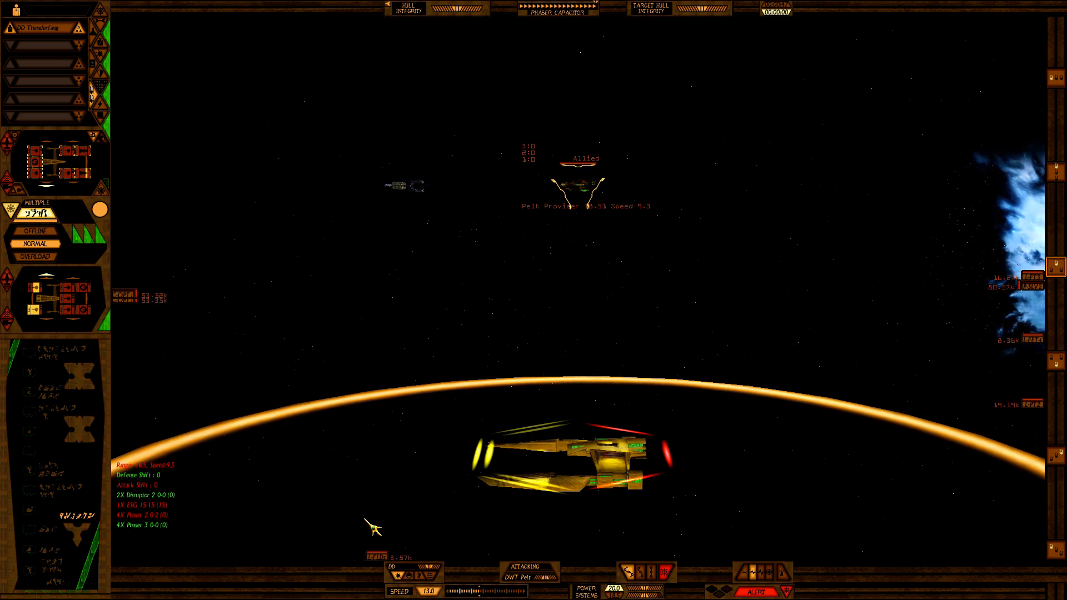
pyautogui.moveTo(292, 297)
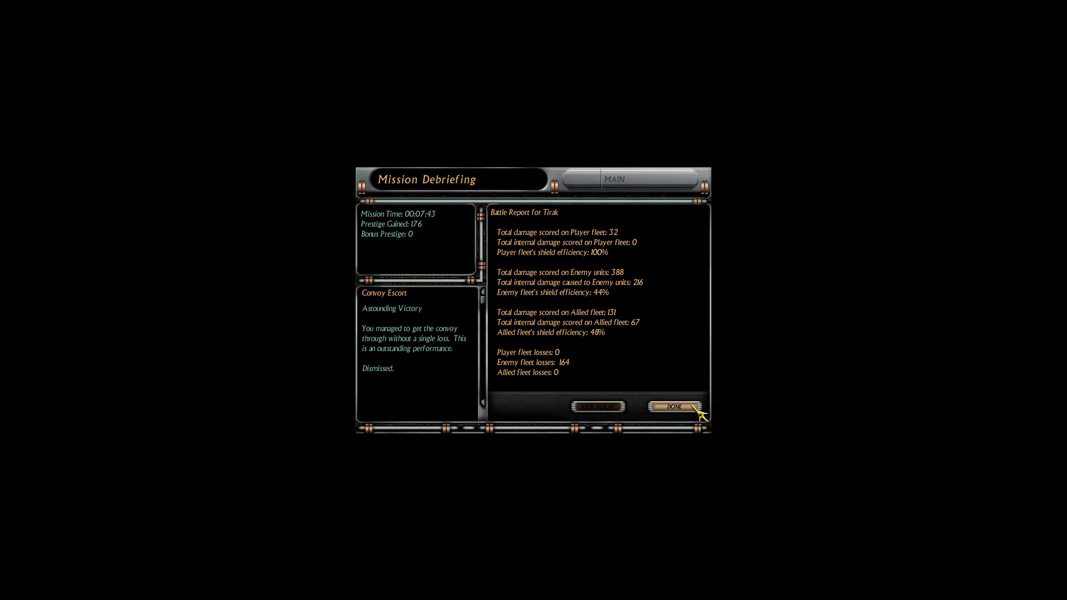
# Step: Leave the victory report at 1271 prestige, move Thunderfang to an adjacent hex, and list missions there
pyautogui.click(669, 408)
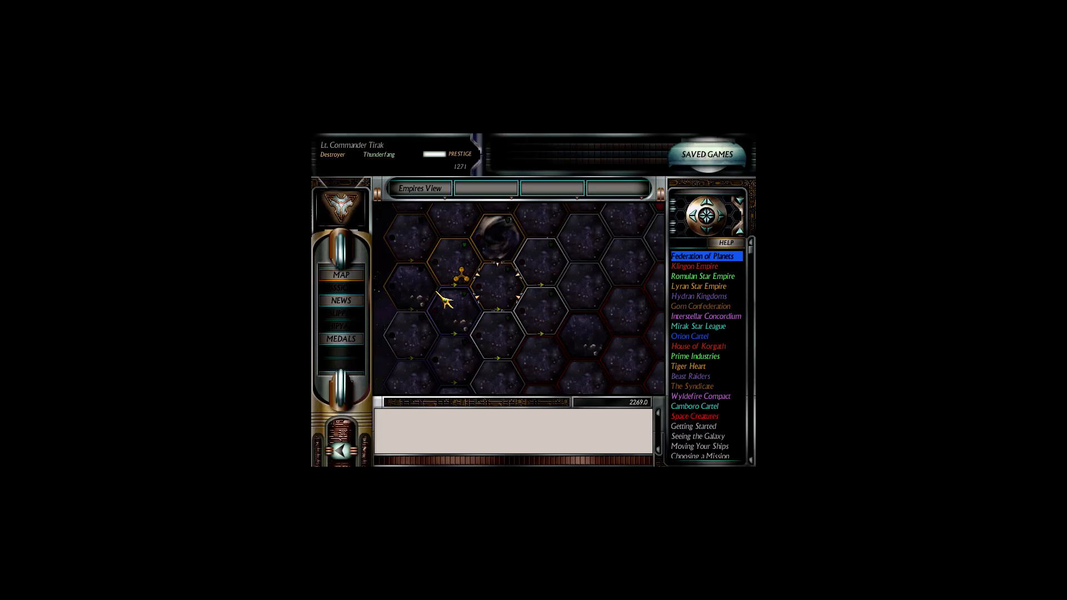
pyautogui.click(476, 299)
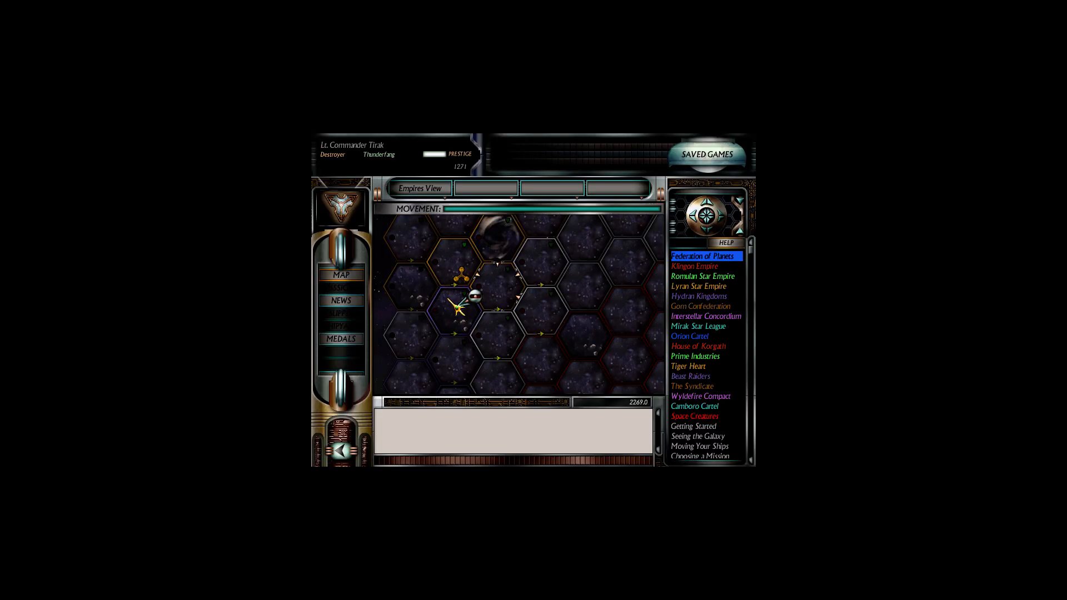
pyautogui.click(343, 287)
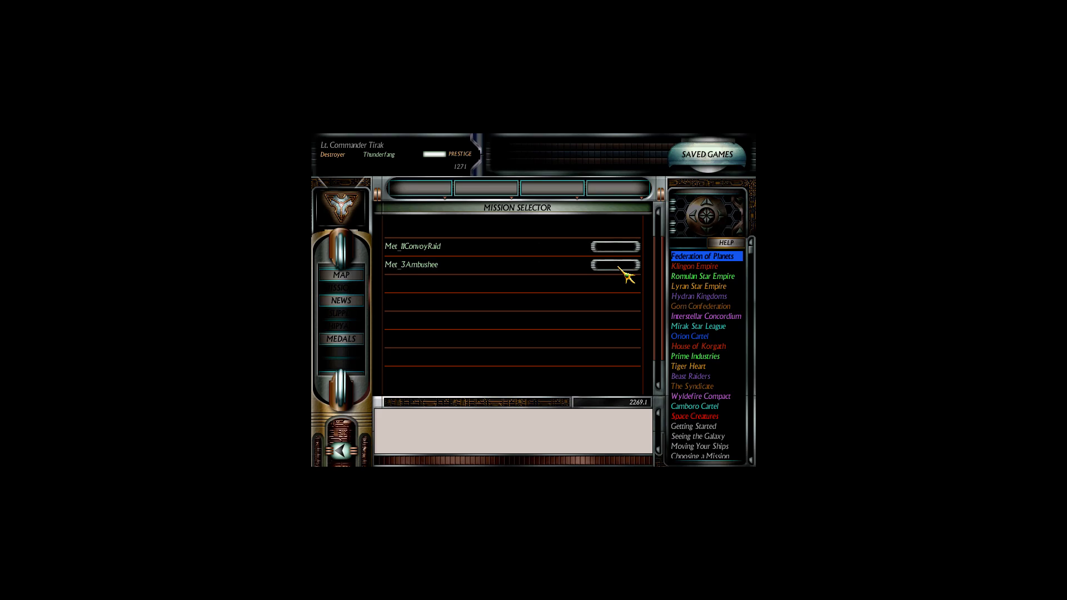
pyautogui.moveTo(482, 273)
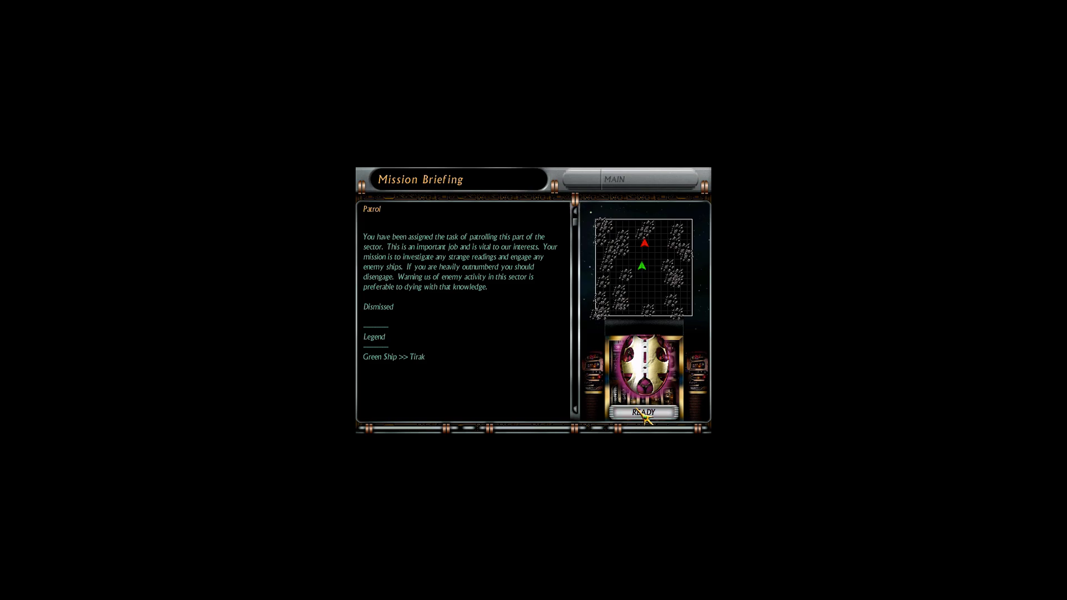
# Step: Launch the Patrol mission into the asteroid field with READY
pyautogui.click(653, 415)
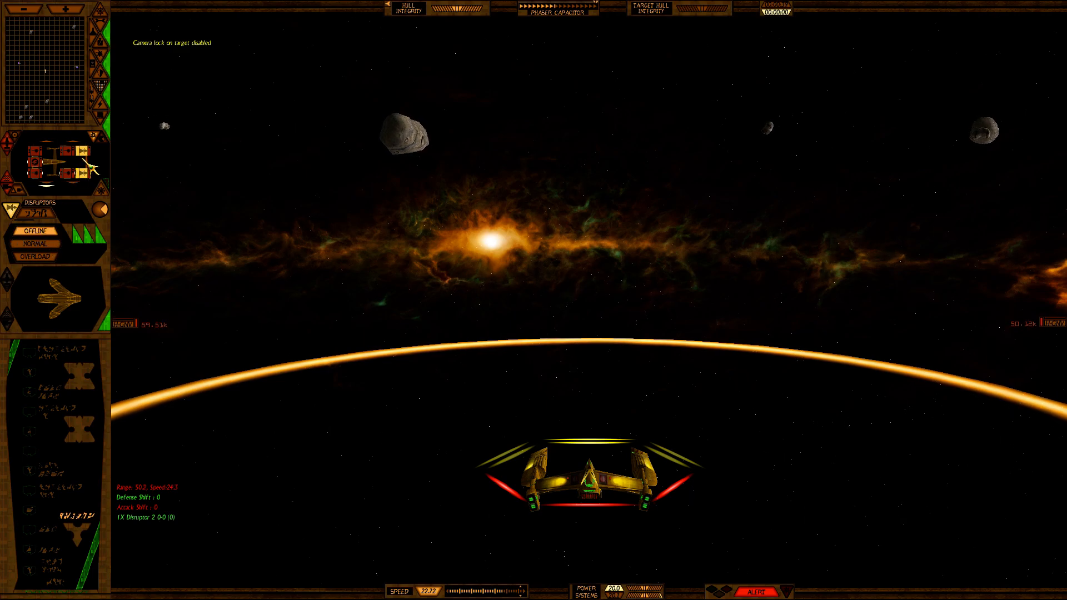
pyautogui.moveTo(37, 232)
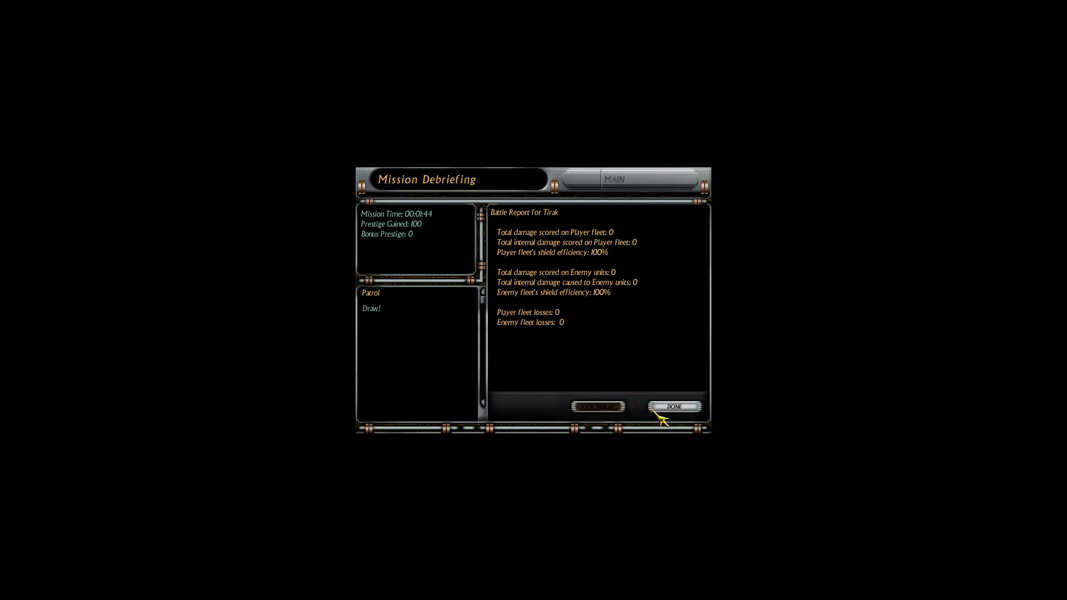
# Step: Accept the patrol draw worth 100 prestige and return to the map at 1371 prestige
pyautogui.click(674, 407)
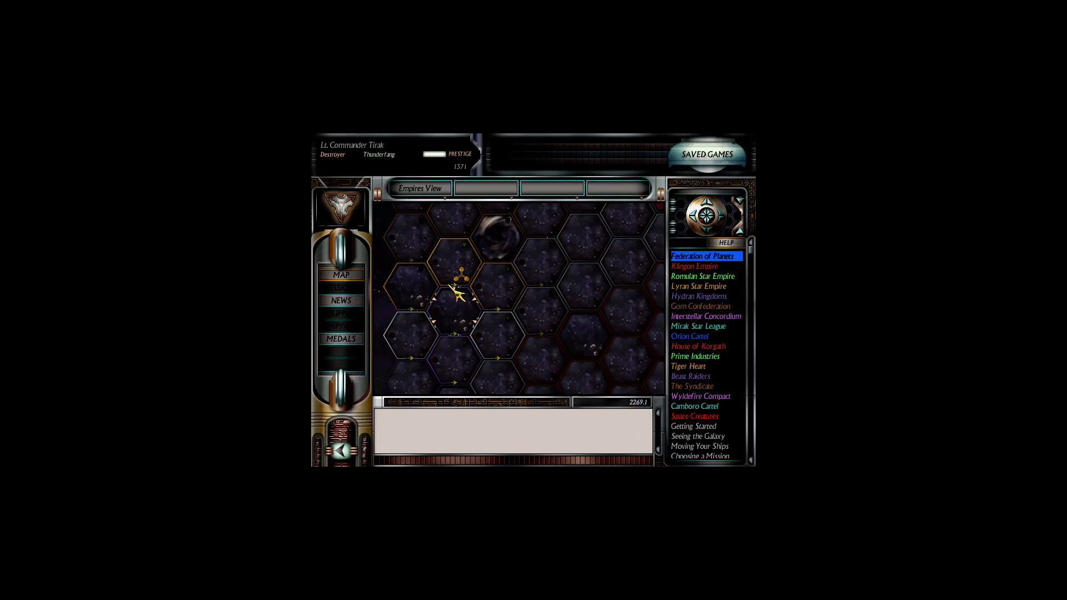
# Step: Bring up the shipyard's Lyran ship classes with their BPV values and prices
pyautogui.click(341, 313)
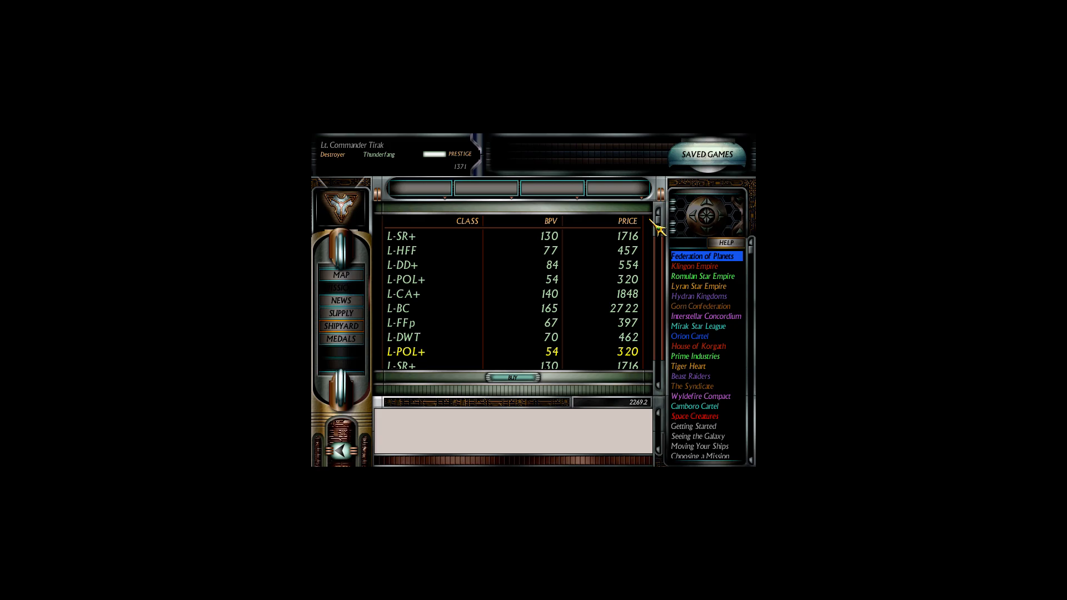
pyautogui.moveTo(644, 305)
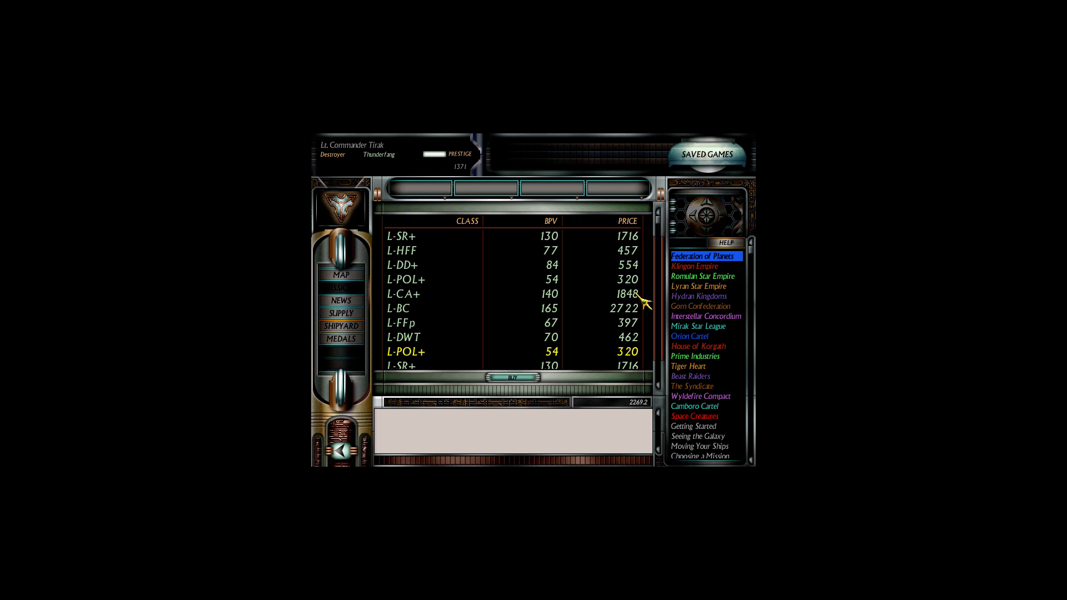
pyautogui.scroll(-3)
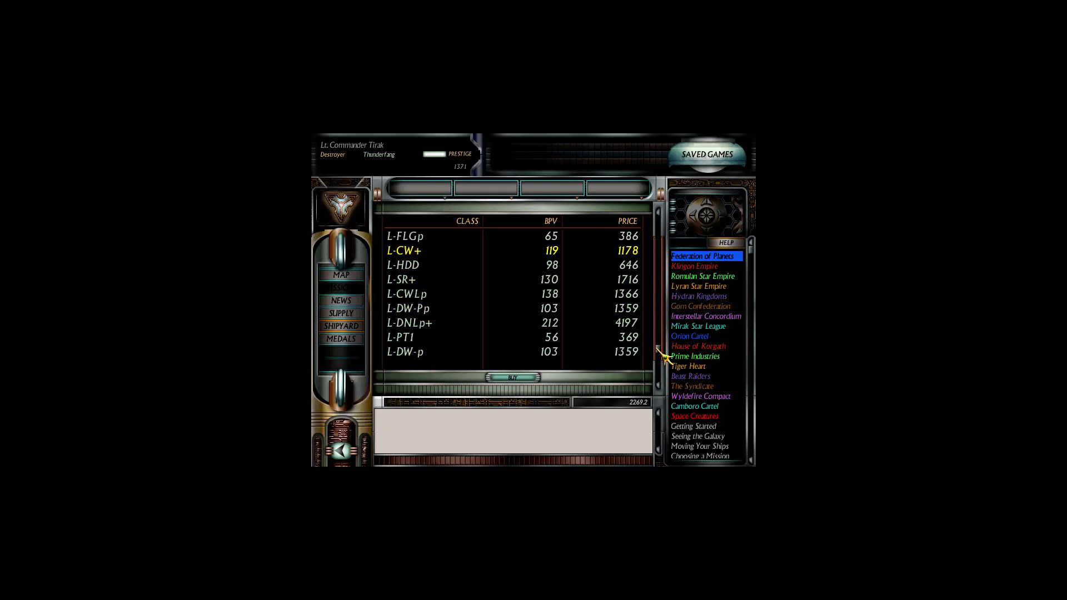
# Step: Show the stats of the L-CWLp Black Jaguar war cruiser leader, BPV 138
pyautogui.click(407, 295)
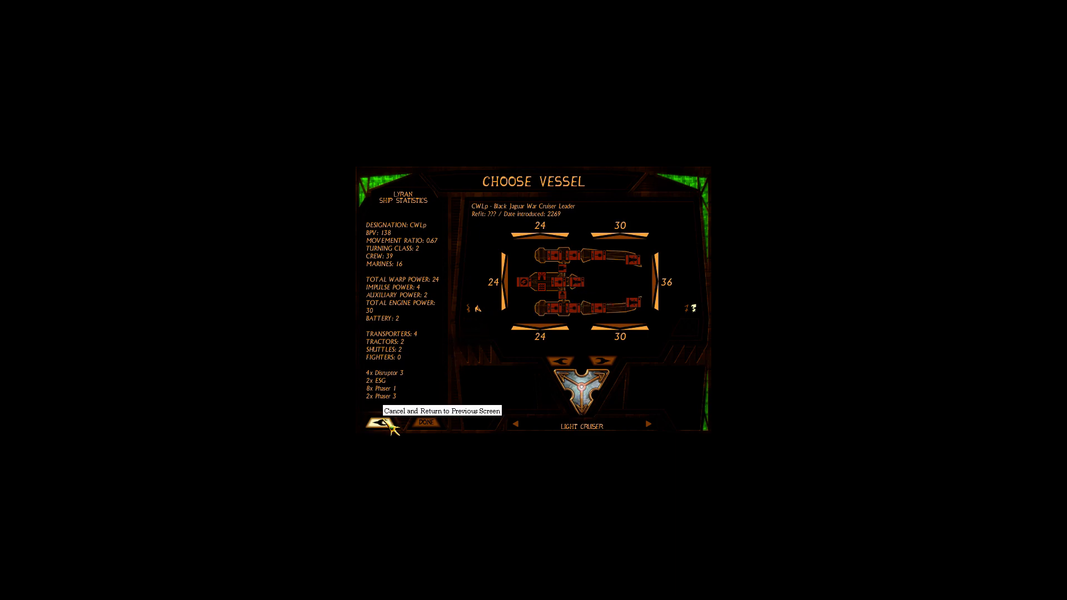
# Step: Return to the Lyran ship list and buy the L-CWLp light cruiser Pouncer alongside Thunderfang
pyautogui.click(385, 427)
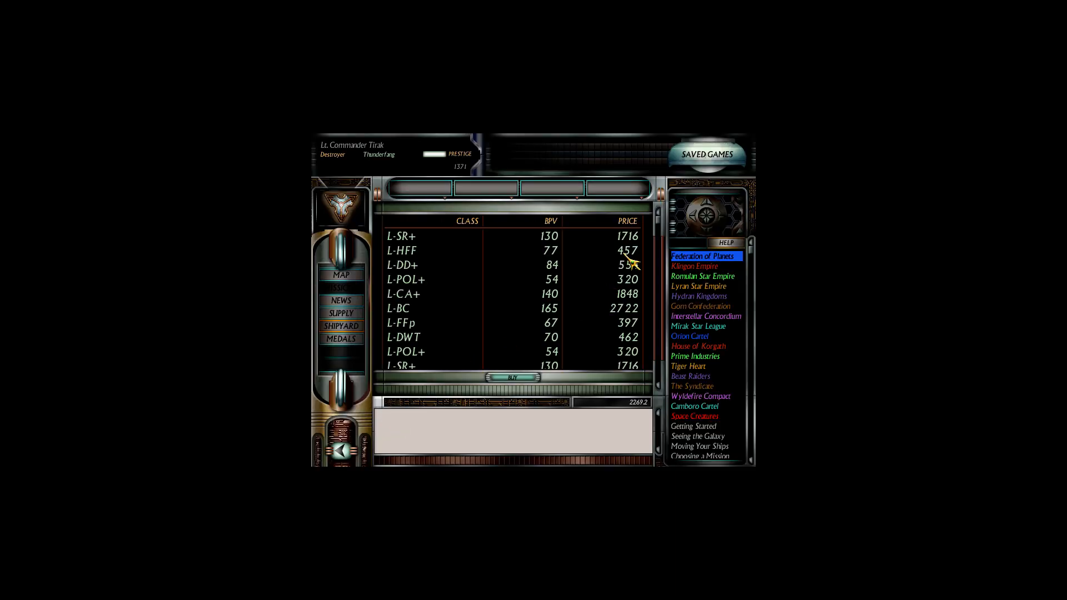
pyautogui.moveTo(643, 237)
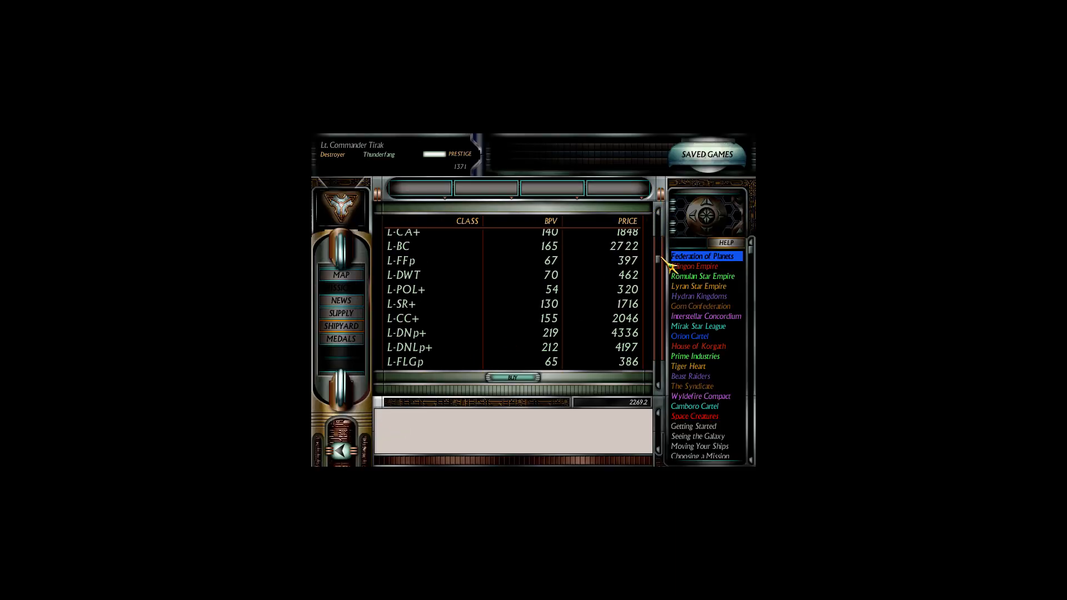
pyautogui.scroll(-3)
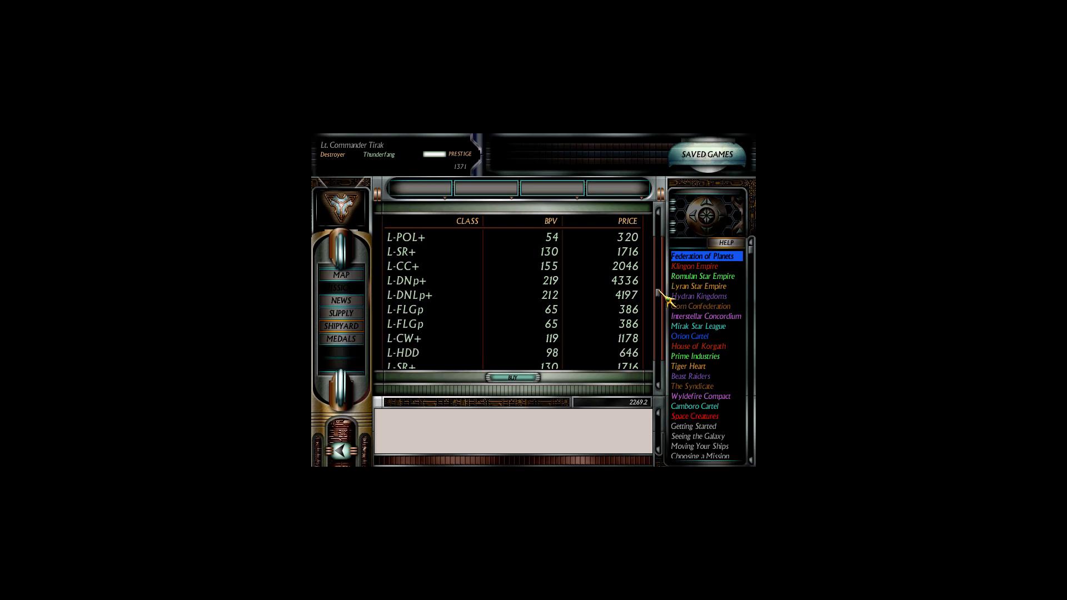
pyautogui.scroll(-3)
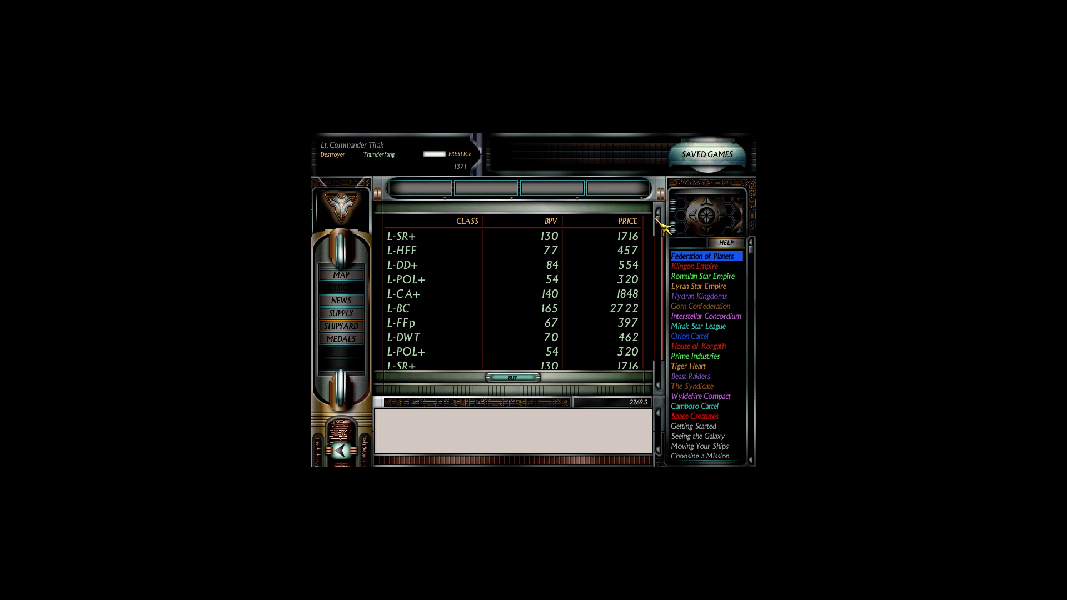
pyautogui.scroll(-3)
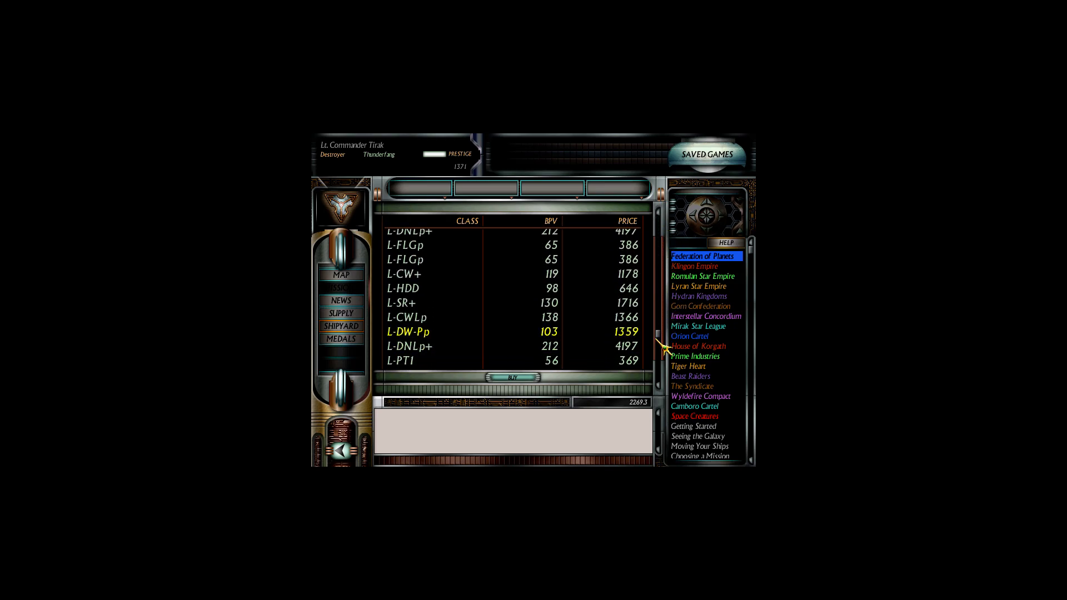
pyautogui.scroll(-3)
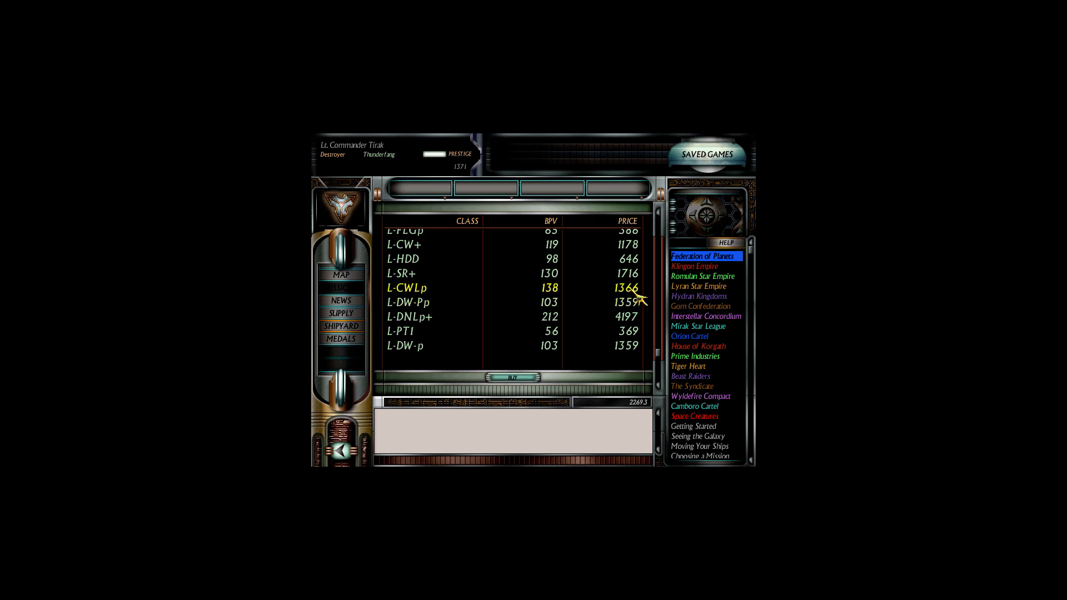
pyautogui.moveTo(635, 260)
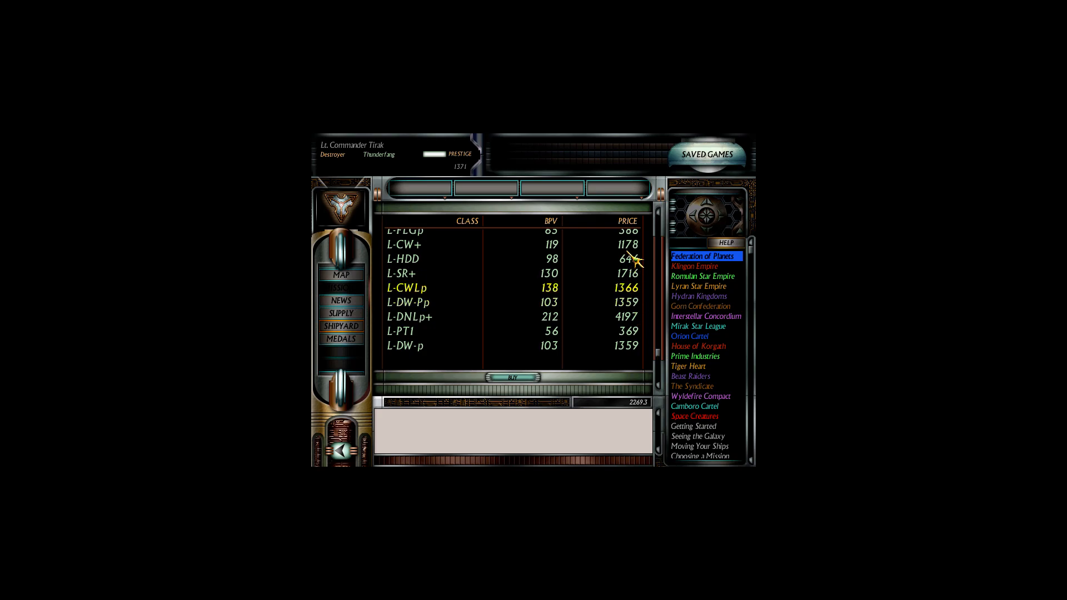
pyautogui.scroll(-3)
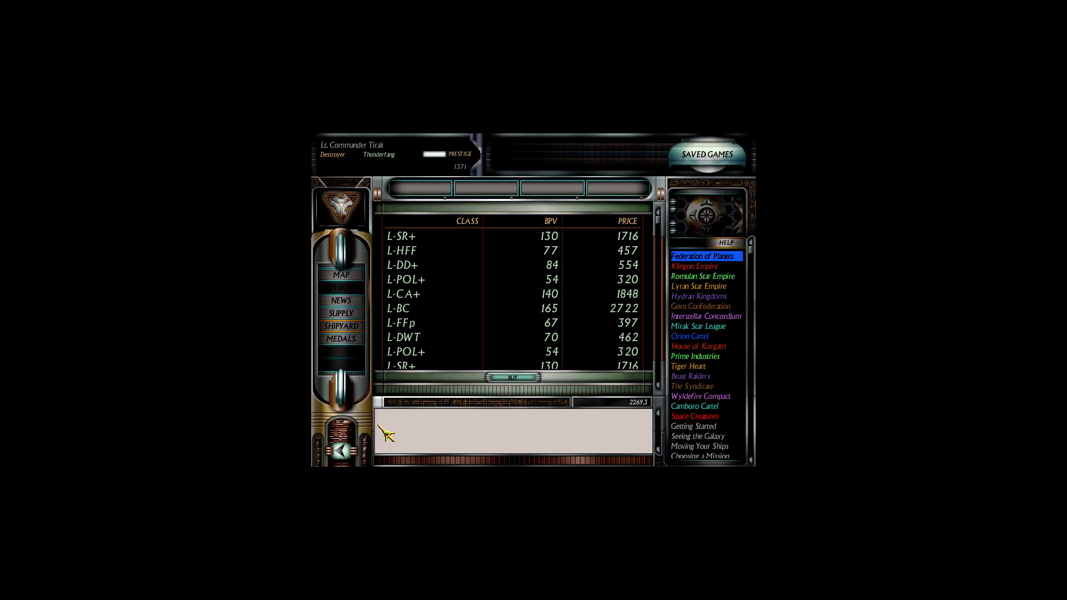
pyautogui.moveTo(661, 231)
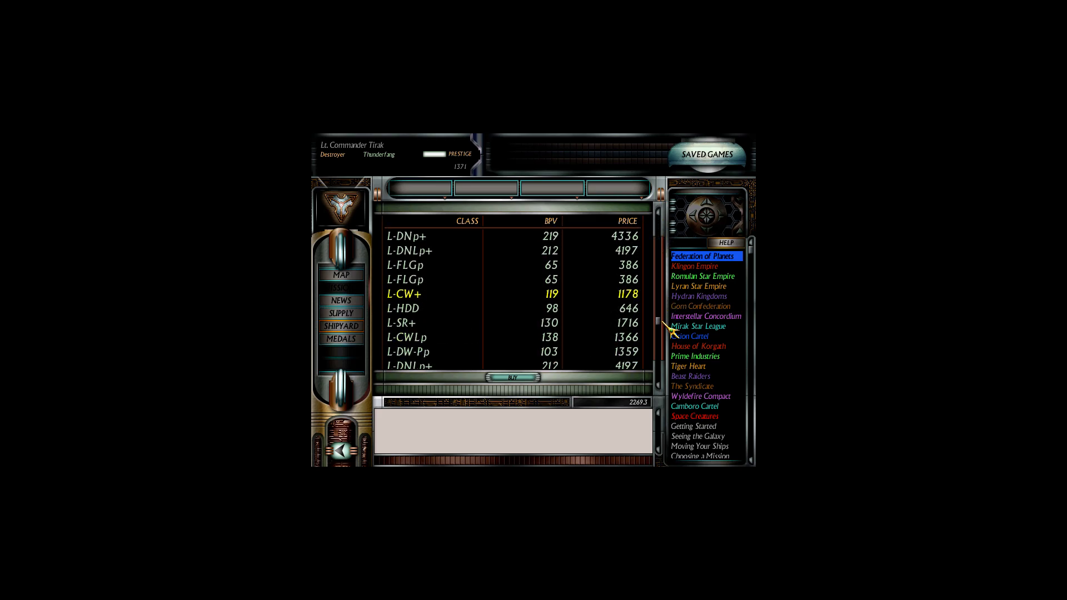
pyautogui.scroll(-3)
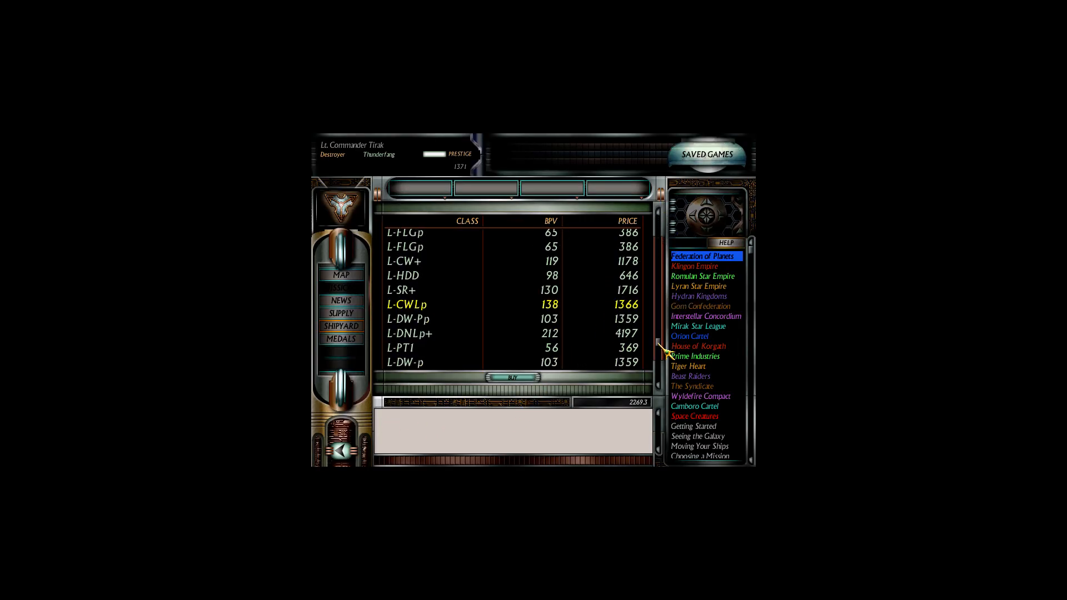
pyautogui.click(516, 377)
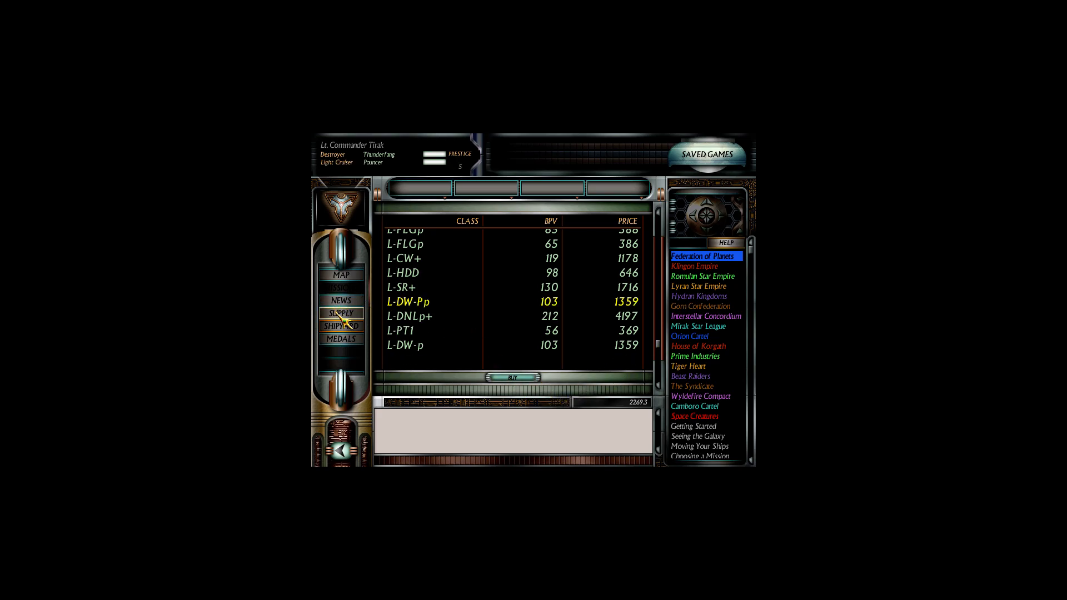
# Step: Trade in Thunderfang from the Supply screen, leaving Pouncer with 208 prestige, and browse Misc supplies
pyautogui.click(342, 313)
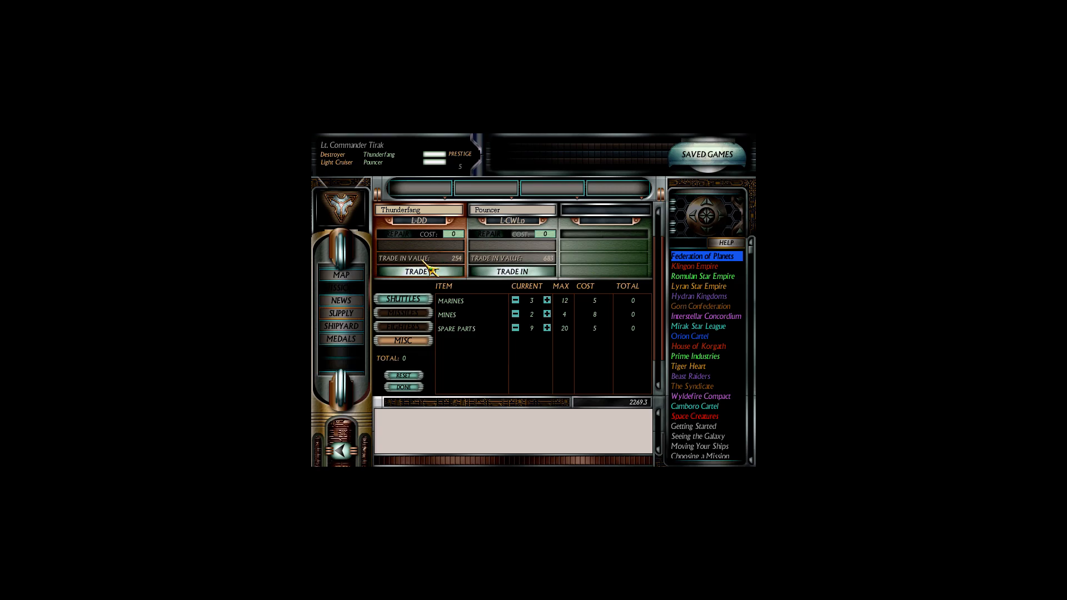
pyautogui.click(418, 271)
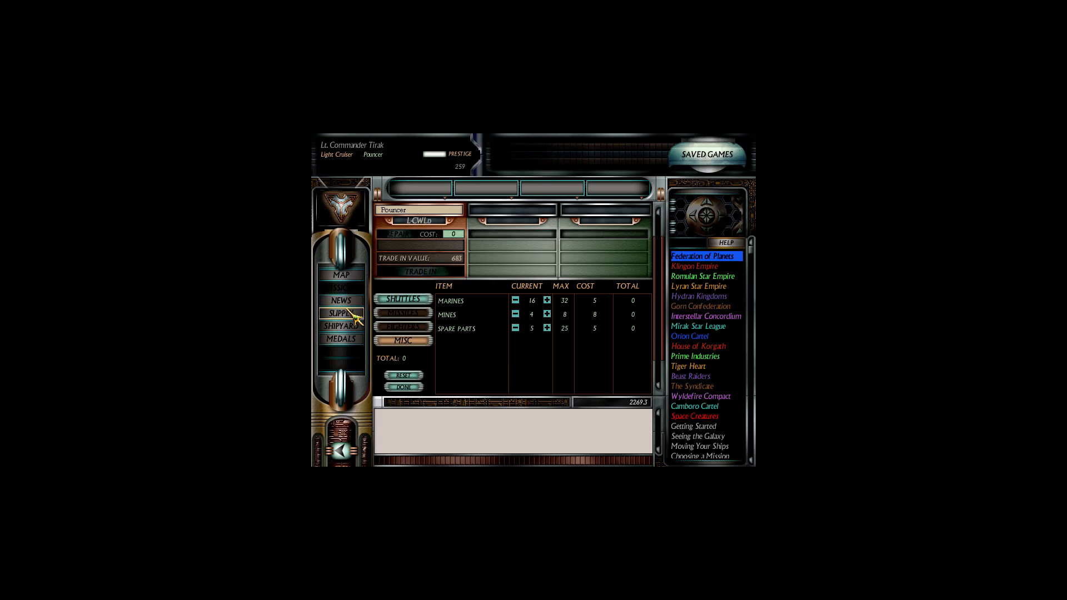
pyautogui.click(546, 327)
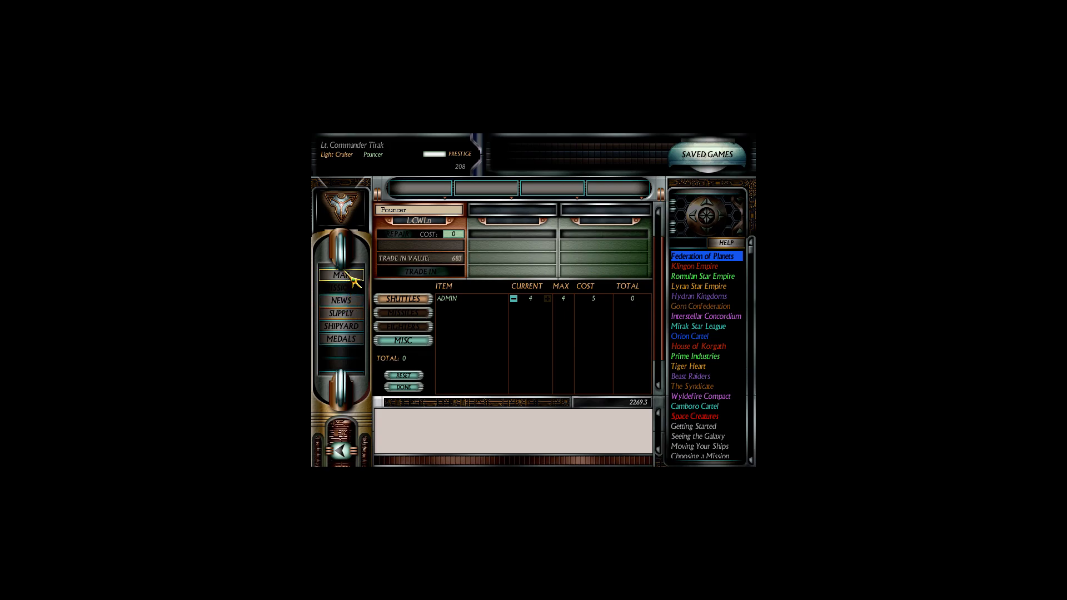
# Step: From the galaxy map, choose the Met_12ConvoyEscort mission in the current sector
pyautogui.click(341, 274)
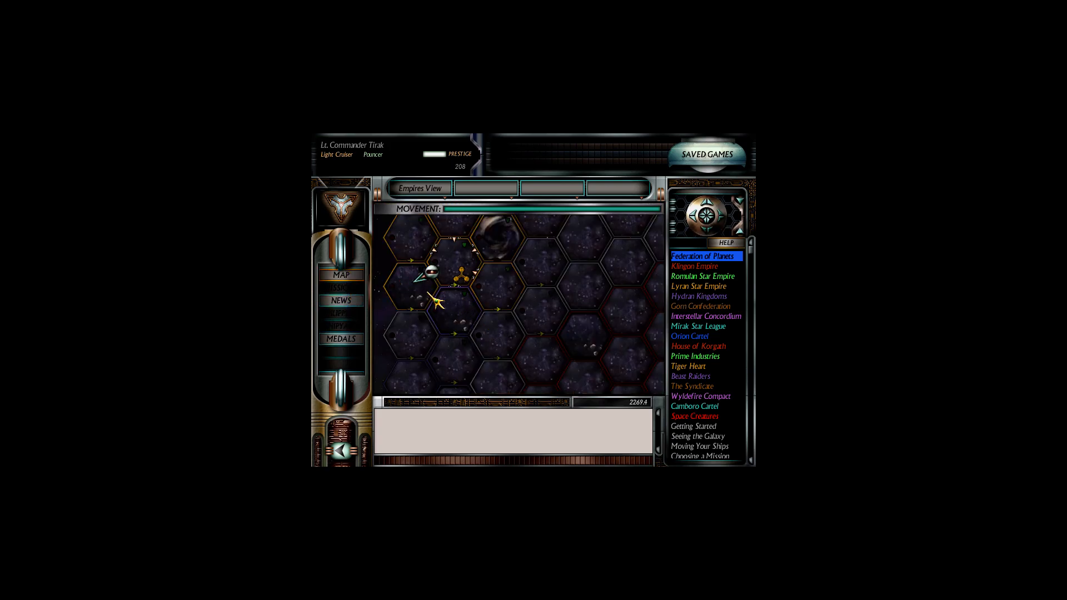
pyautogui.click(342, 288)
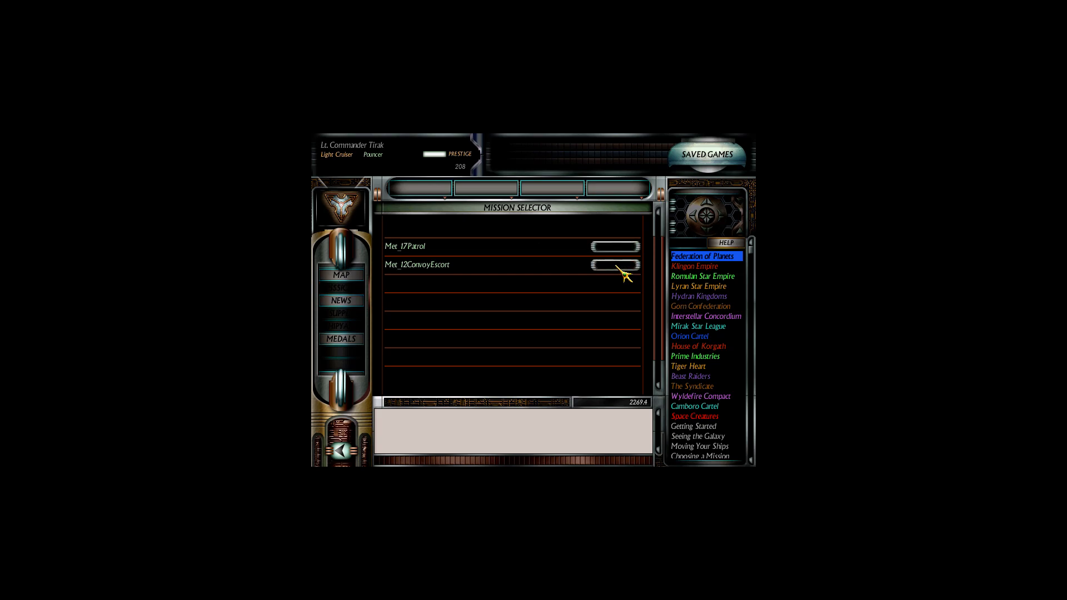
pyautogui.click(612, 264)
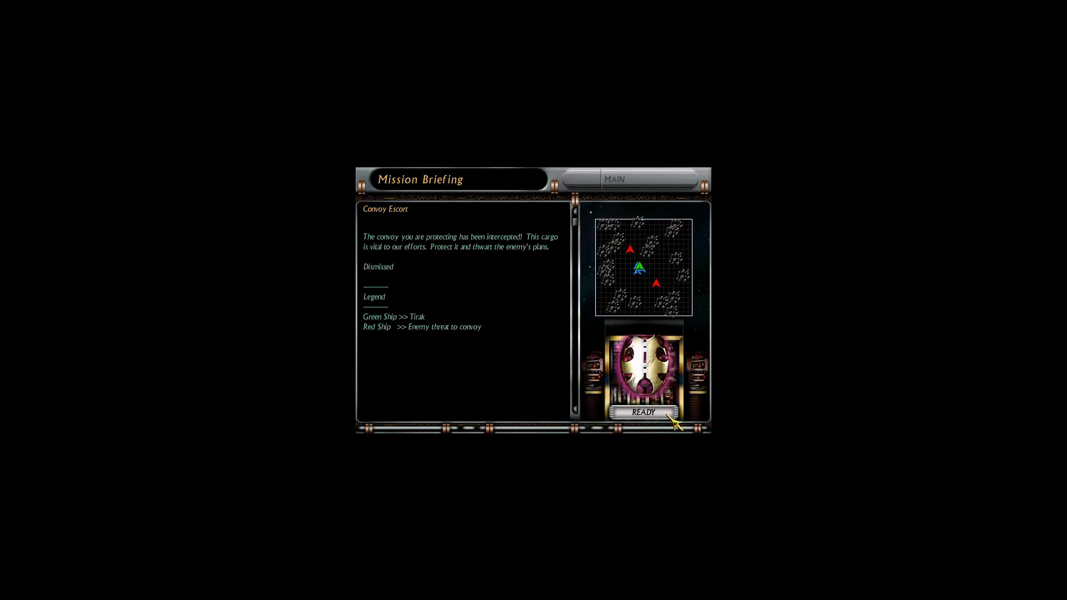
pyautogui.click(641, 411)
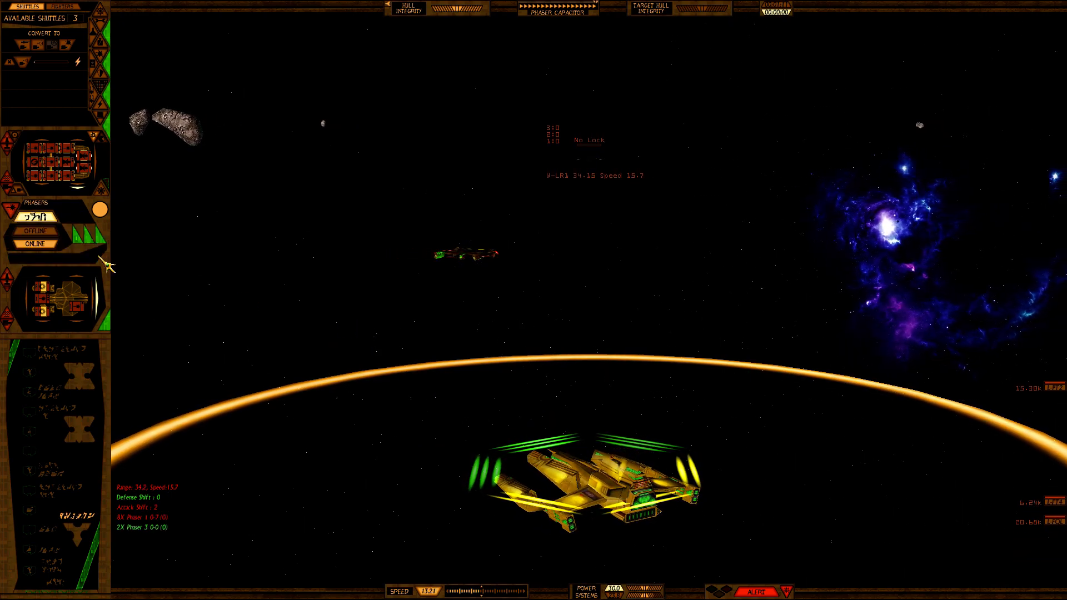
# Step: Fight the convoy escort battle with Pouncer to an astounding victory worth 364 prestige
pyautogui.click(38, 207)
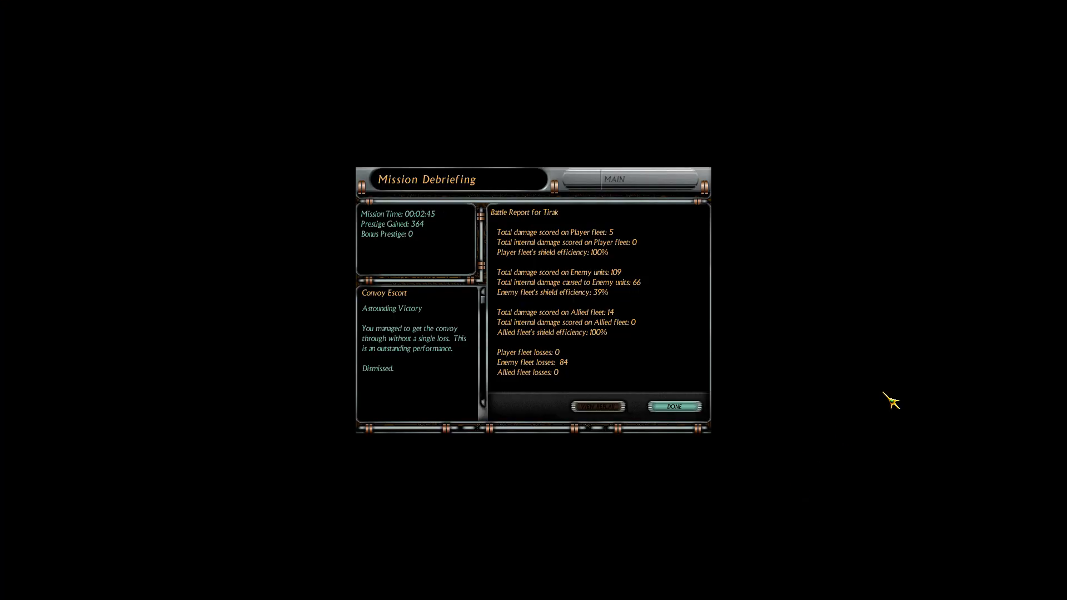
# Step: Dismiss the convoy escort debriefing and return to the campaign map with 572 prestige
pyautogui.click(674, 406)
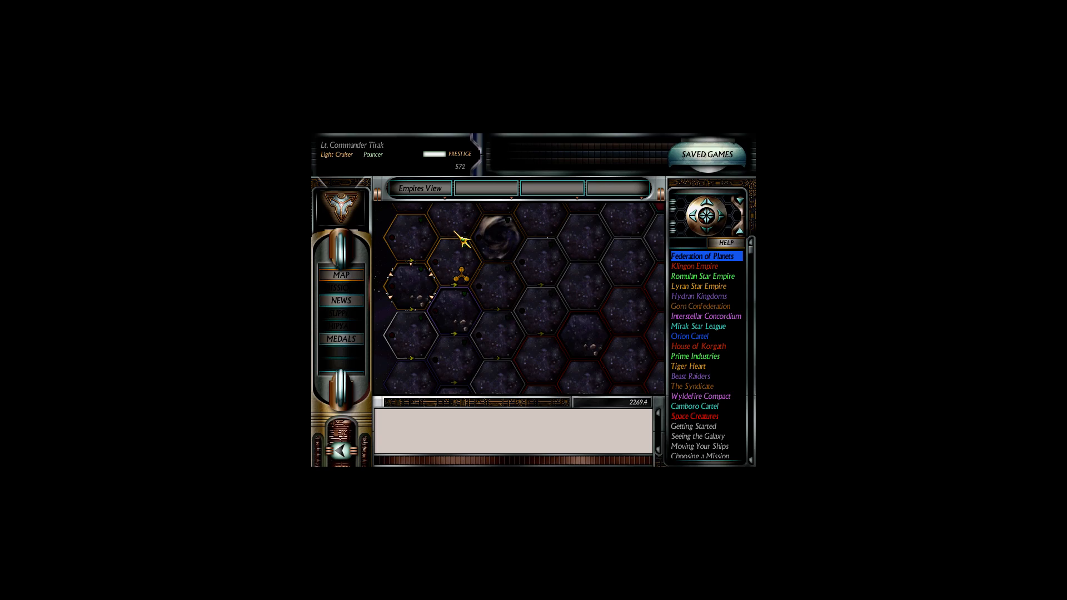